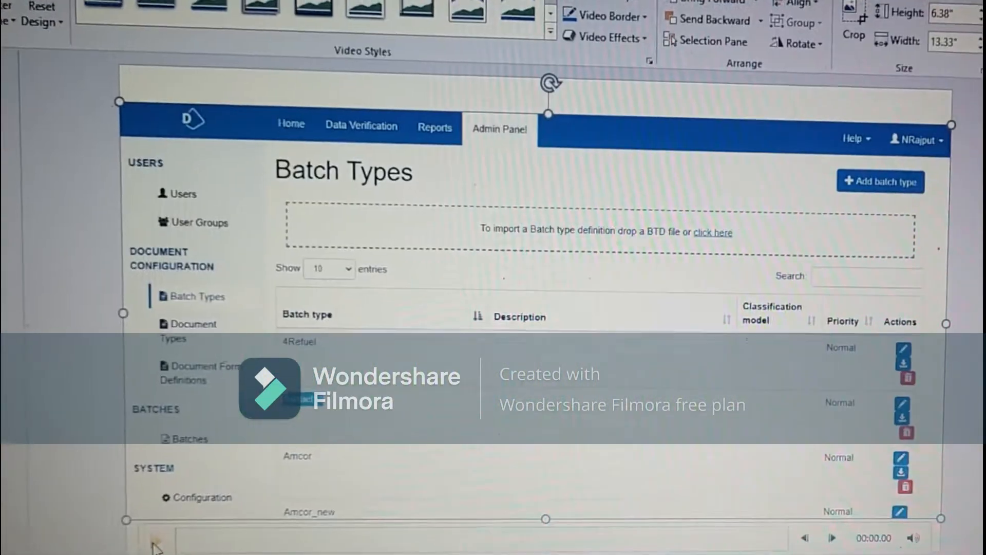
Step: Navigate from the batch types list through Home and Data Verification to the Reports area
{"action": "left_click", "coordinate": [314, 130]}
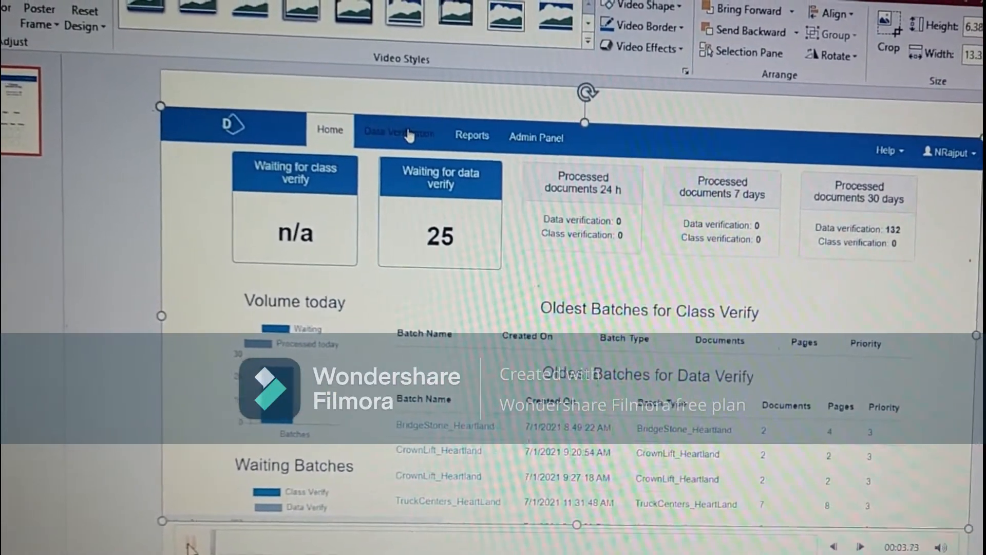
{"action": "left_click", "coordinate": [400, 133]}
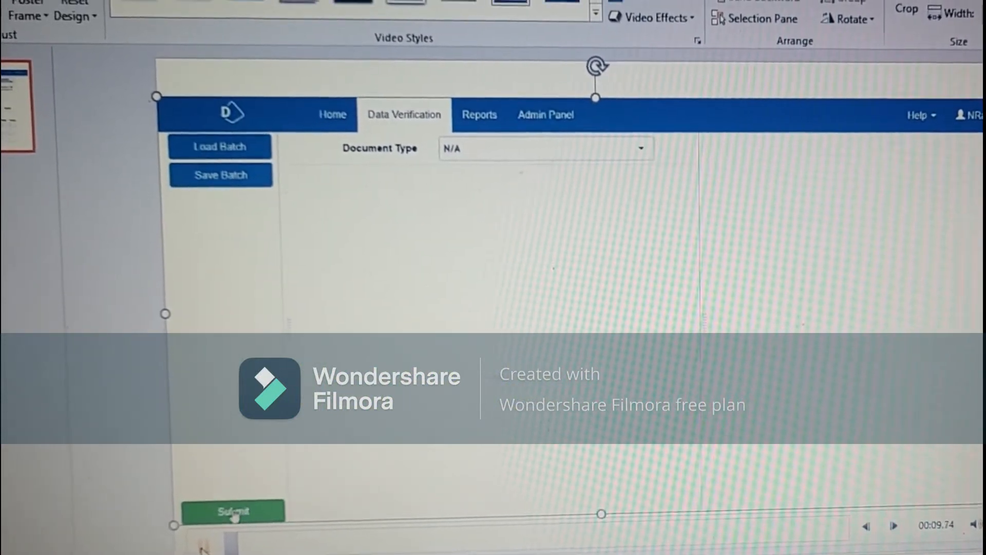
{"action": "left_click", "coordinate": [479, 114]}
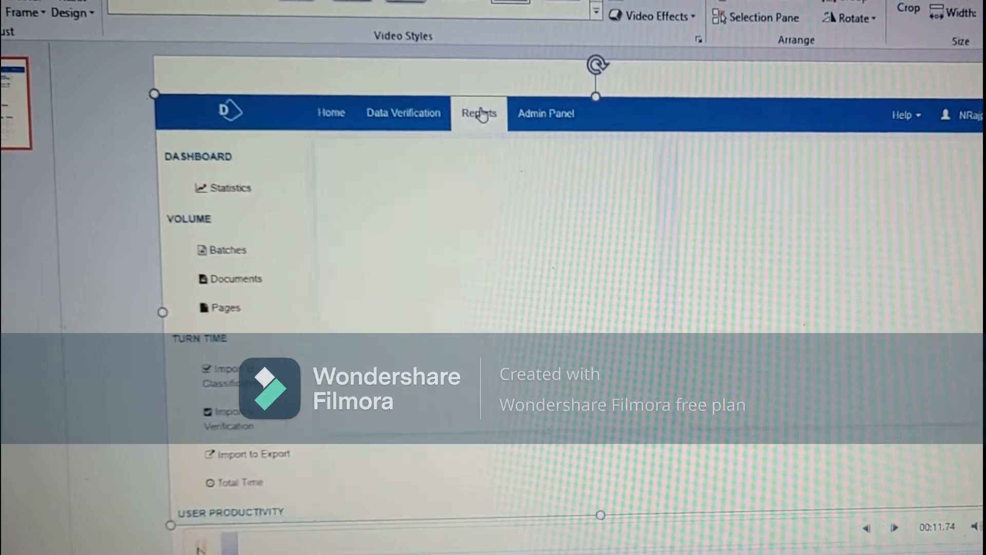
{"action": "left_click", "coordinate": [231, 189]}
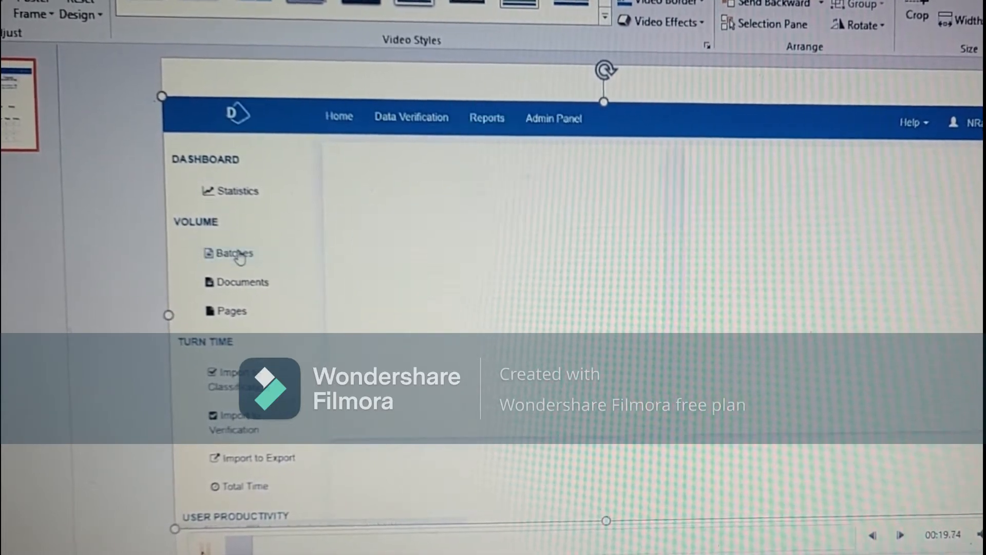
Step: View the Batches and Pages volume reports, then move to the Admin Panel
{"action": "left_click", "coordinate": [486, 118]}
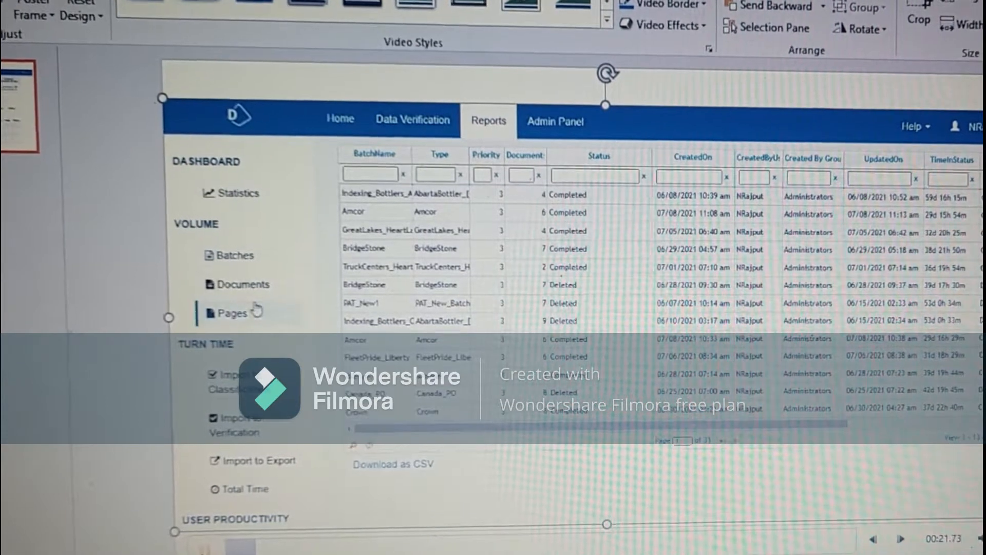
{"action": "left_click", "coordinate": [240, 287]}
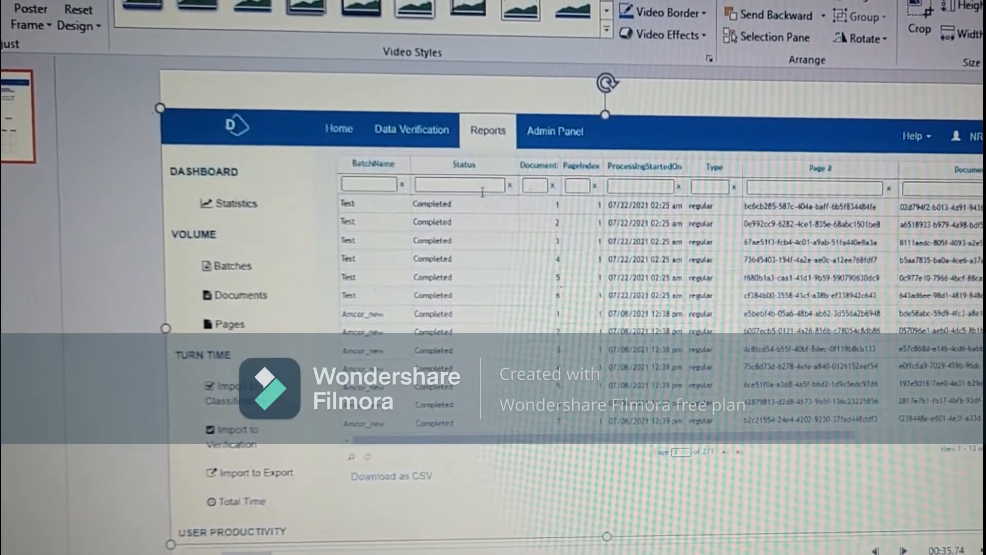
{"action": "left_click", "coordinate": [555, 132]}
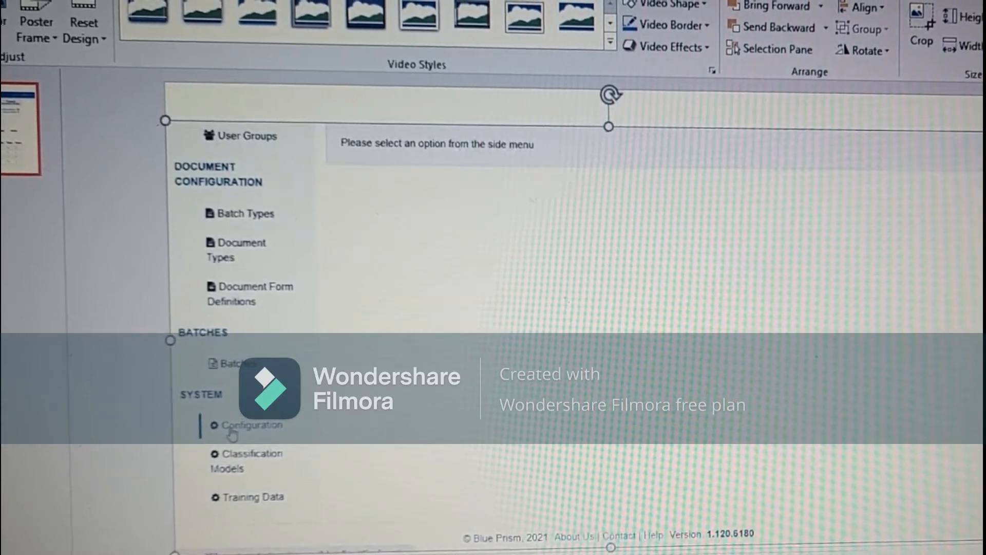
Step: Review System Configuration workflow settings and go to the Document Form Definitions list
{"action": "left_click", "coordinate": [251, 424]}
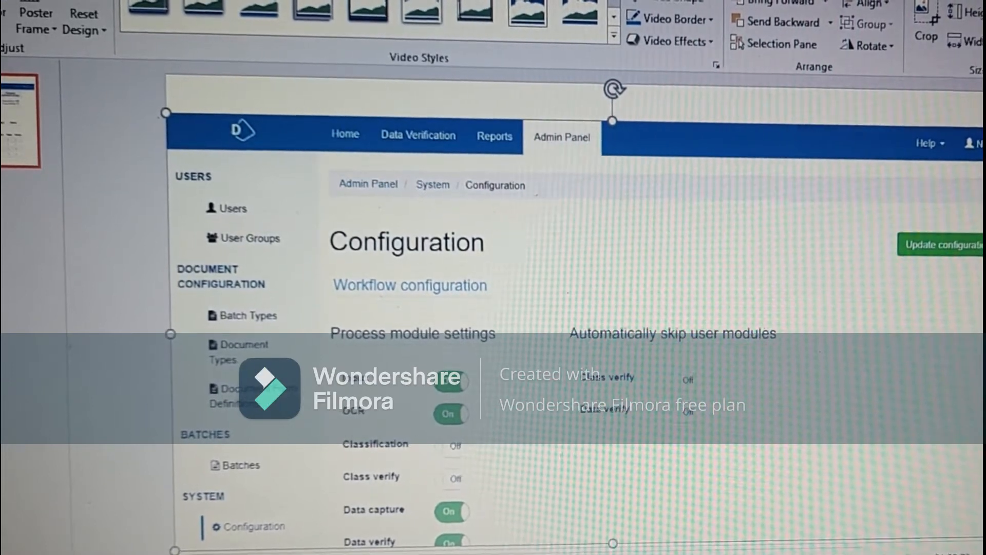
{"action": "scroll", "scroll_direction": "down", "scroll_amount": 3}
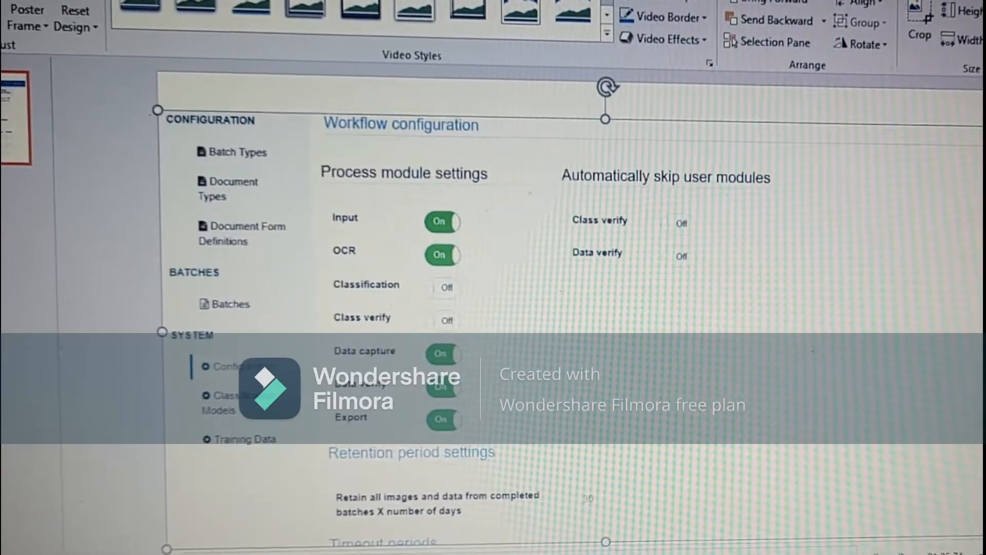
{"action": "left_click", "coordinate": [237, 403]}
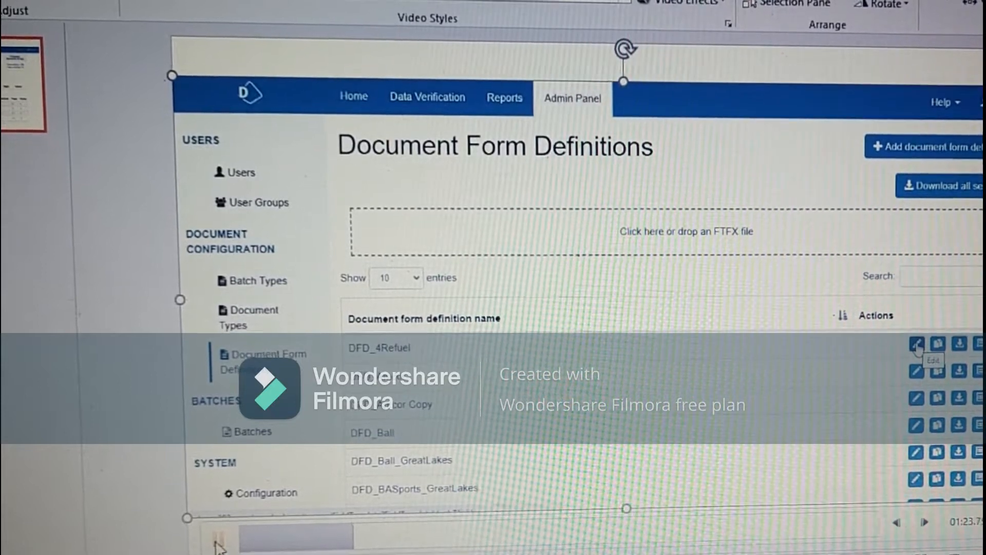
Step: Edit the DFD_4Refuel form definition and look through its field table
{"action": "left_click", "coordinate": [915, 343]}
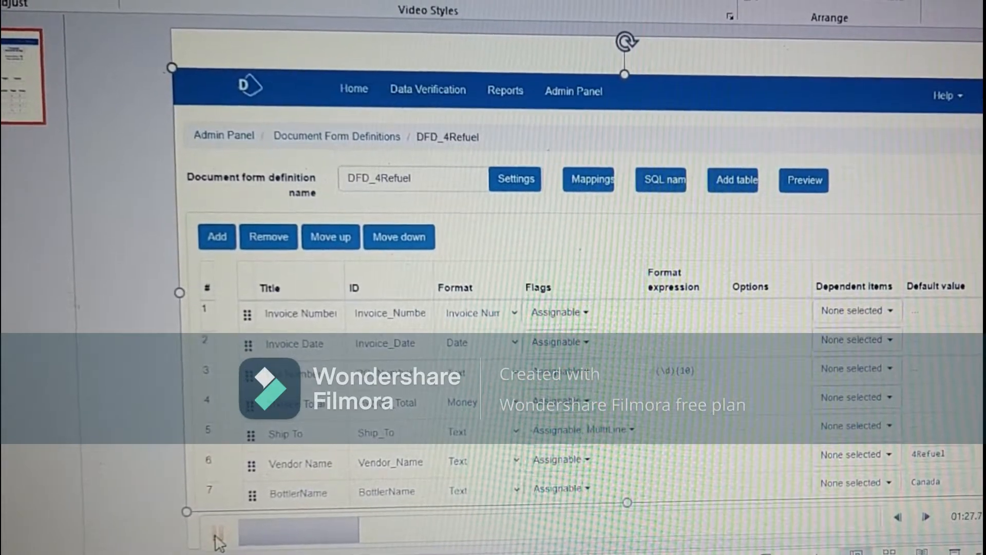
{"action": "scroll", "scroll_direction": "down", "scroll_amount": 3}
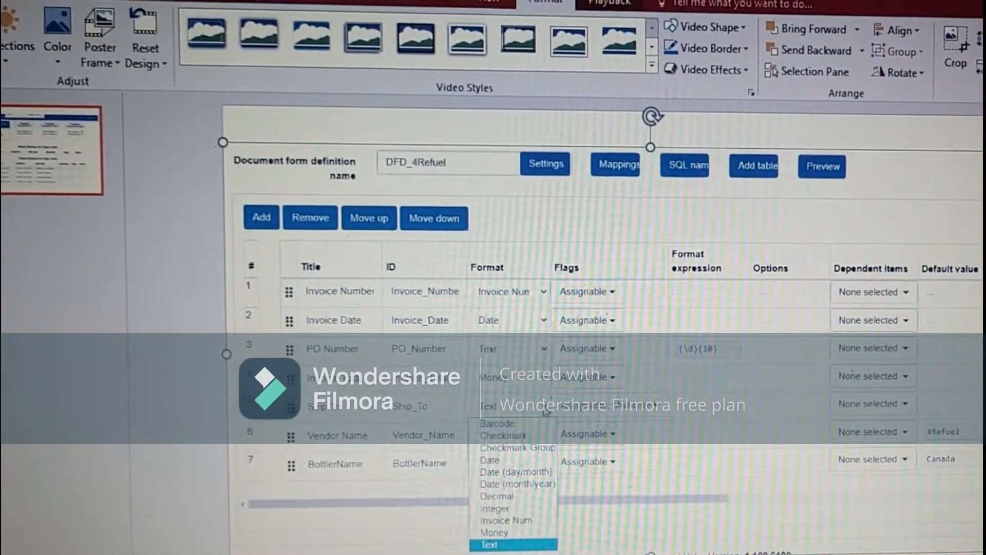
Step: Keep Vendor Name formatted as Text and show the Invoice Number field's flag options
{"action": "left_click", "coordinate": [489, 545]}
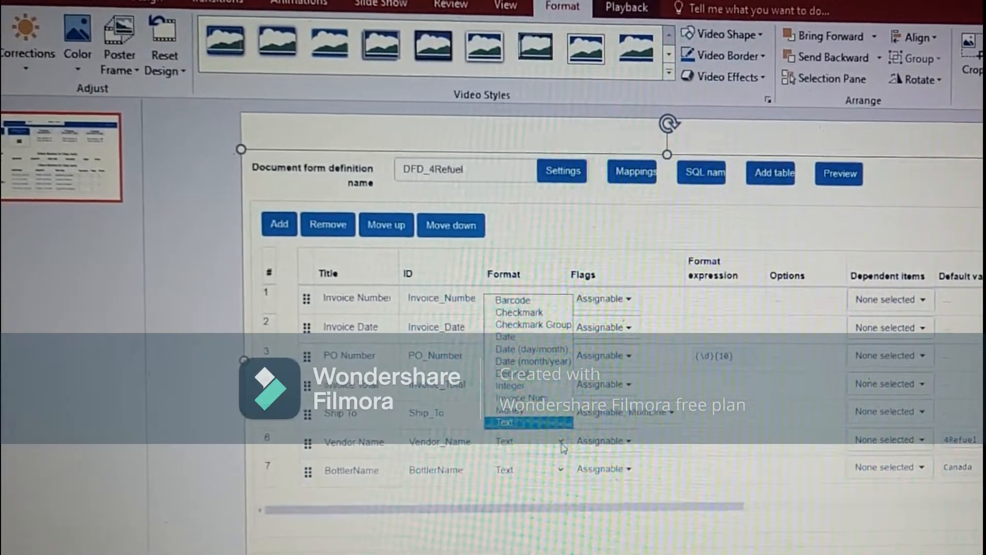
{"action": "left_click", "coordinate": [506, 422]}
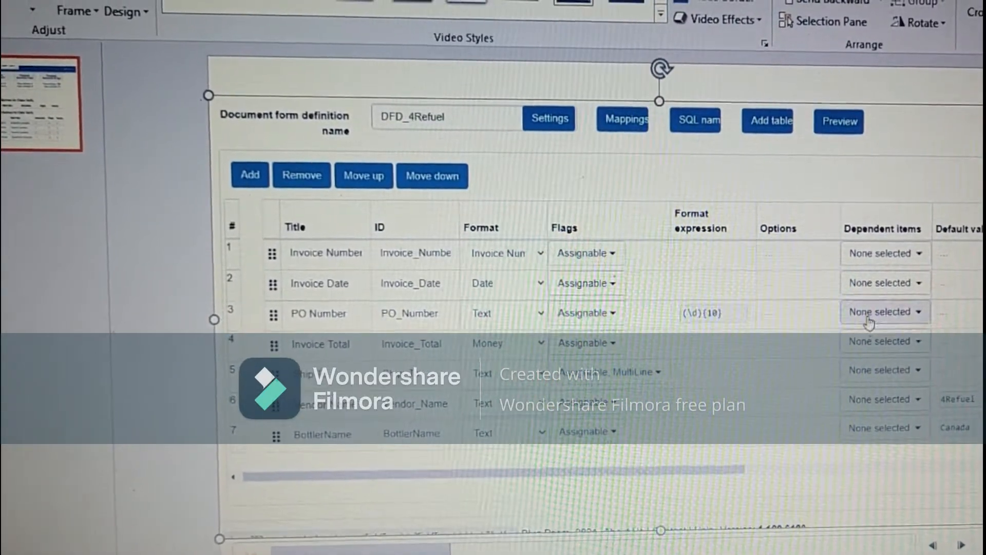
{"action": "left_click", "coordinate": [582, 262]}
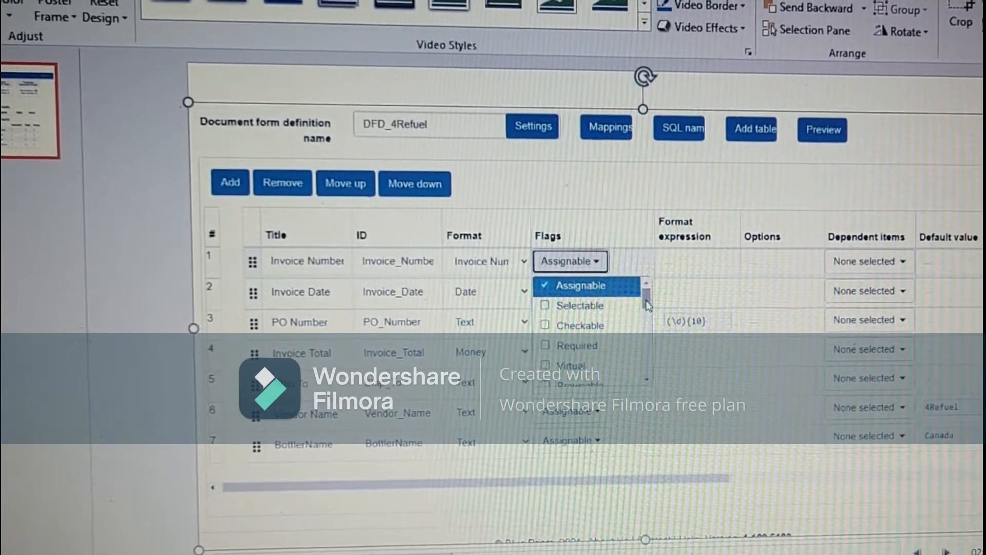
Step: Review the remaining flag options and bring up PO Number's (\d){10} format expression
{"action": "scroll", "scroll_direction": "down", "scroll_amount": 3}
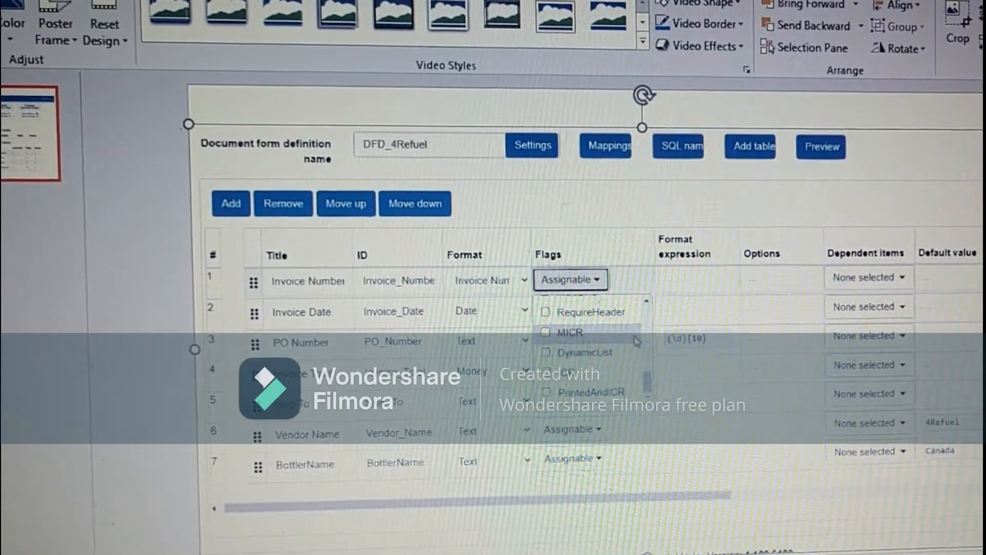
{"action": "left_click", "coordinate": [570, 280]}
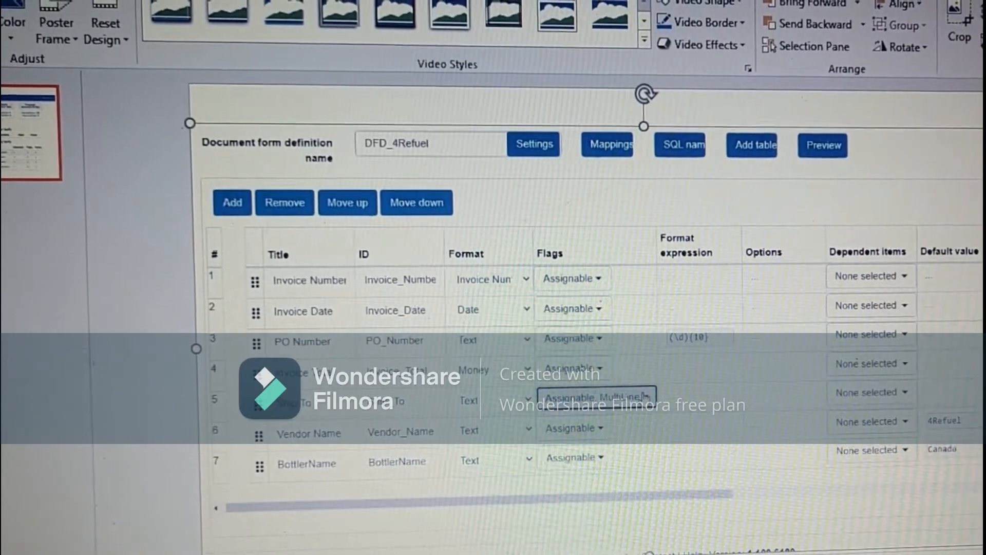
{"action": "left_click", "coordinate": [592, 394]}
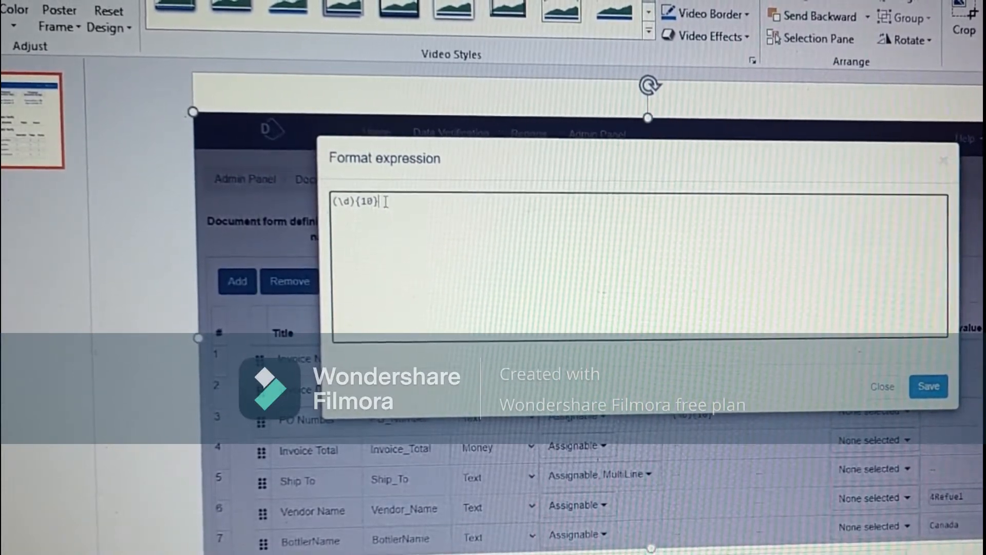
Step: Save the (\d){10} format expression for the PO Number field
{"action": "triple_click", "coordinate": [355, 201]}
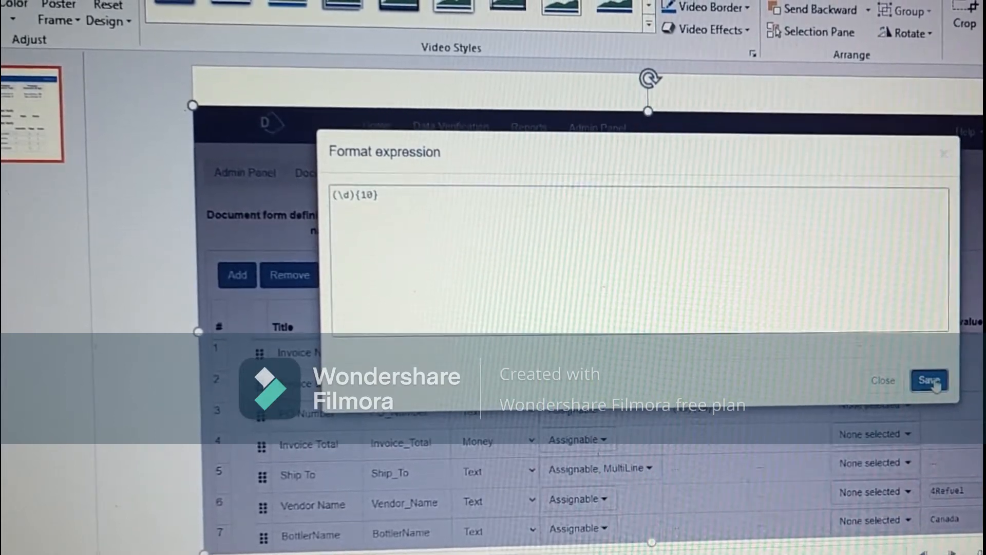
{"action": "left_click", "coordinate": [929, 380]}
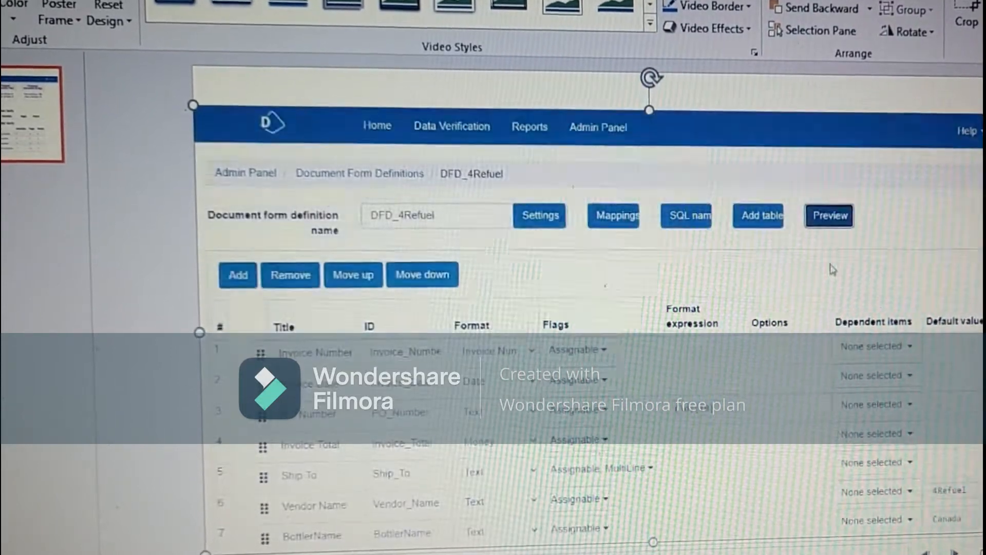
Step: Test PO Number validation in the form preview by entering 1234, then close the preview
{"action": "left_click", "coordinate": [829, 215]}
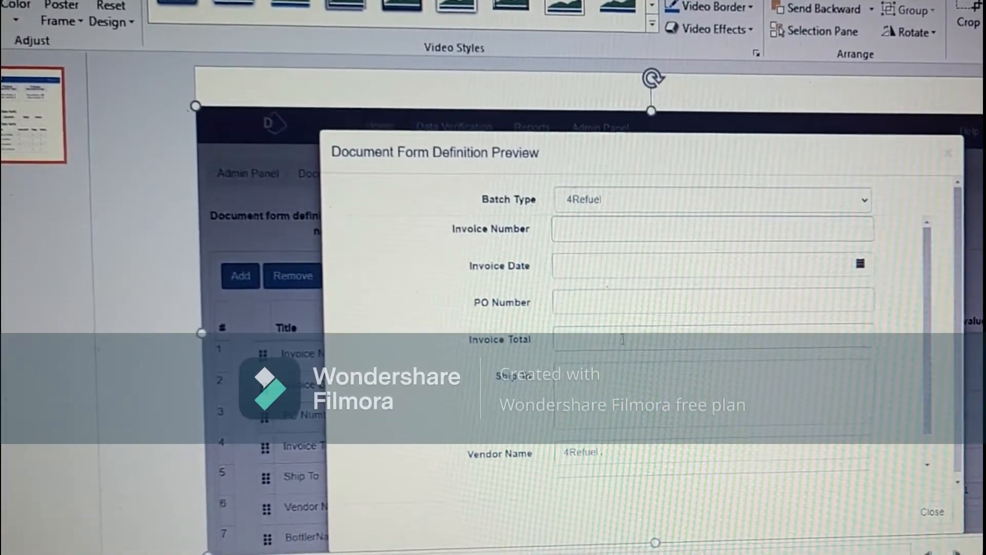
{"action": "left_click", "coordinate": [711, 304]}
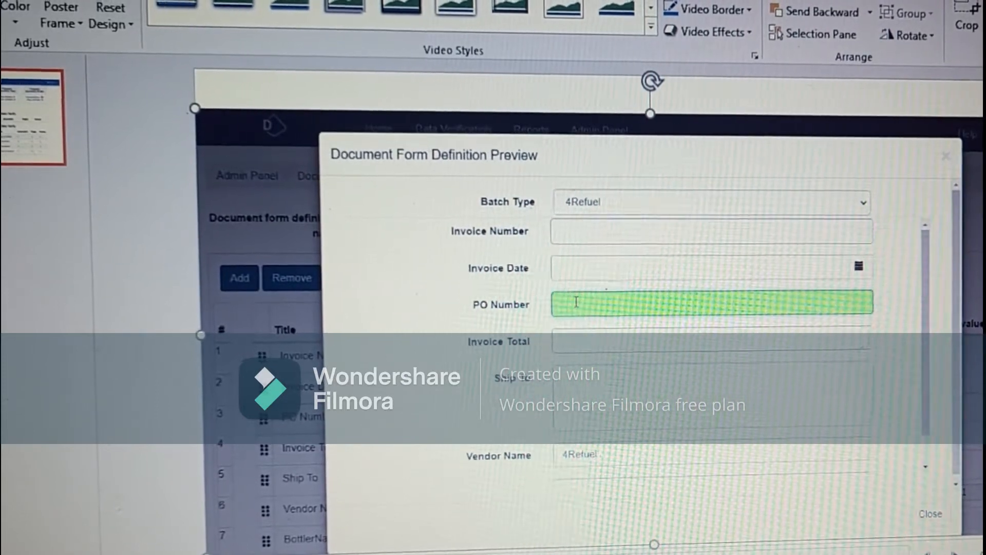
{"action": "type", "text": "1234"}
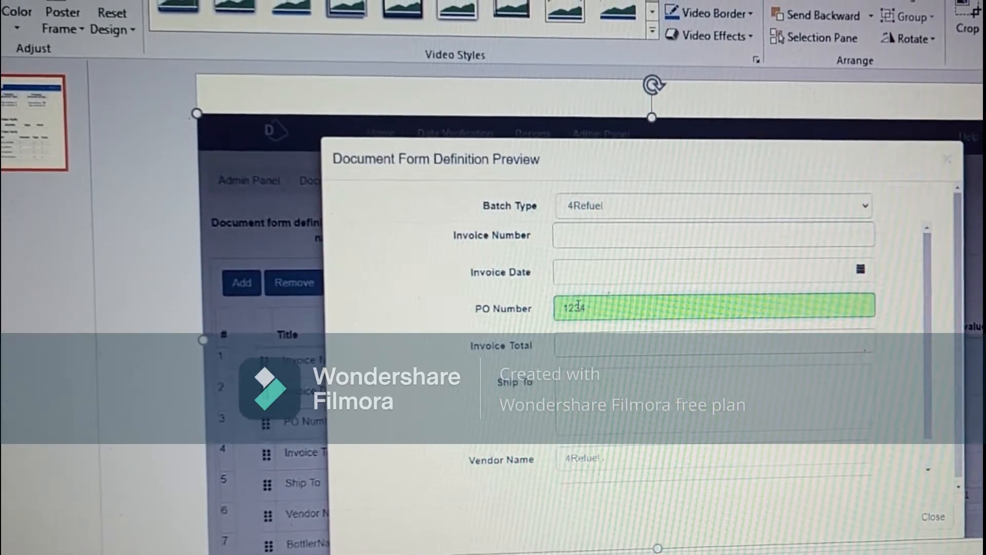
{"action": "left_click", "coordinate": [712, 344]}
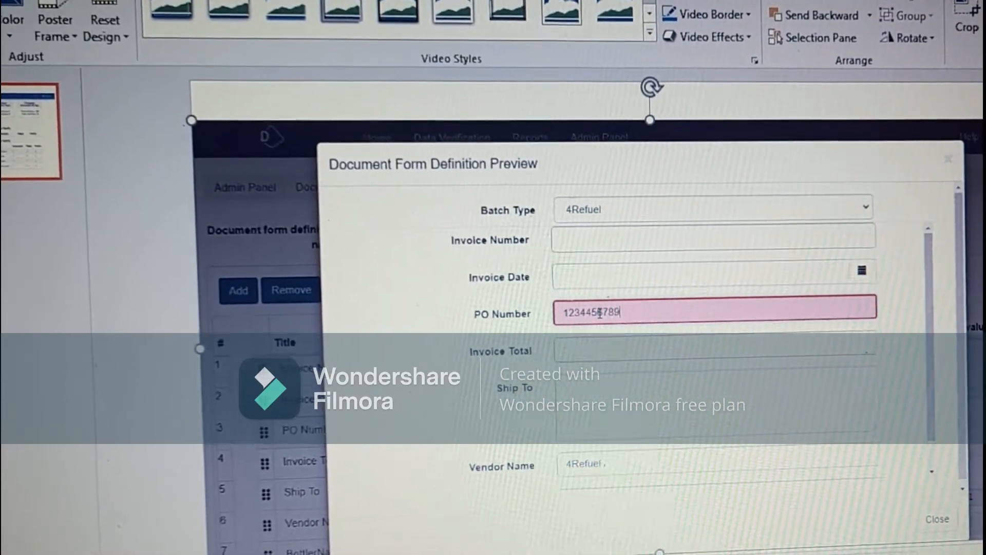
{"action": "left_click", "coordinate": [723, 344]}
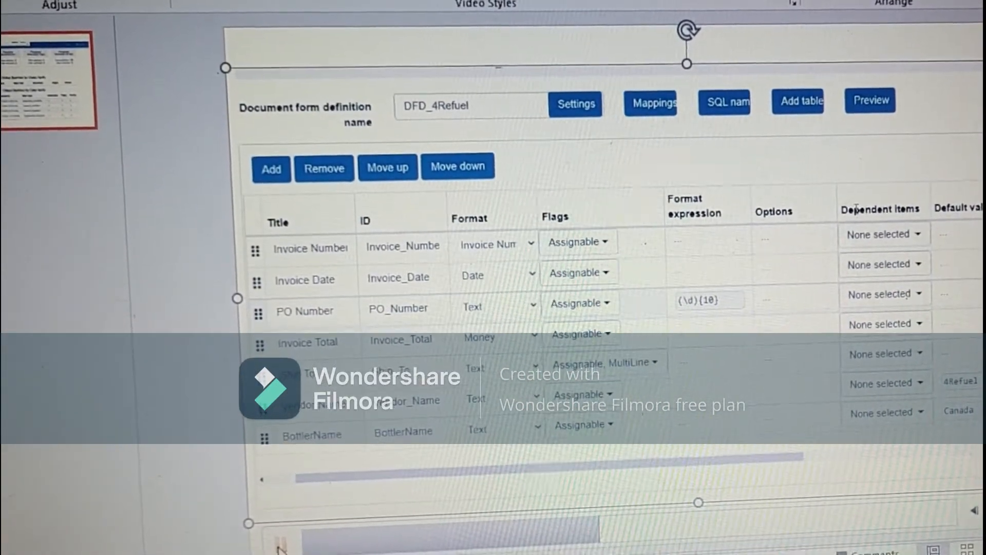
Step: Make Invoice Number depend on PO_Number and flag it as Calculable
{"action": "left_click", "coordinate": [883, 238]}
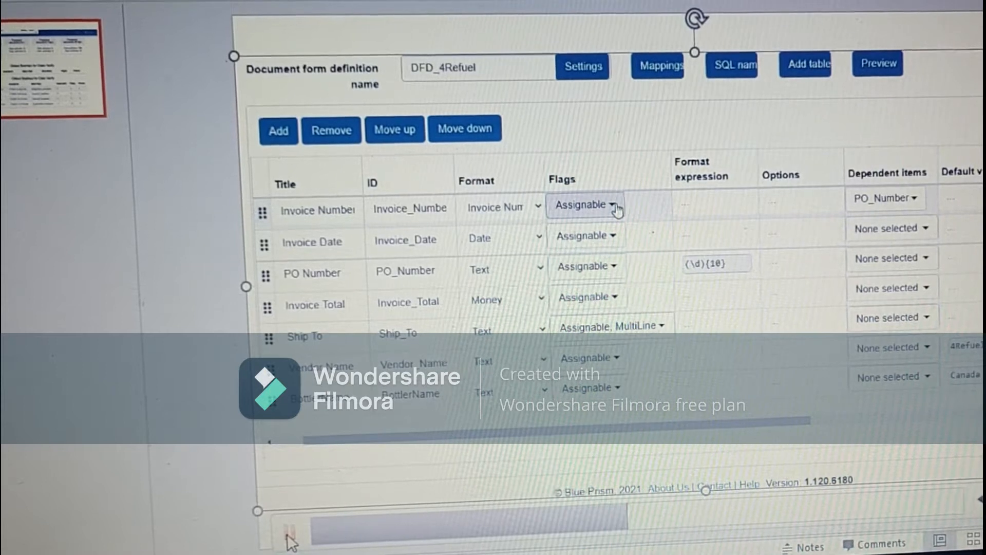
{"action": "left_click", "coordinate": [583, 205]}
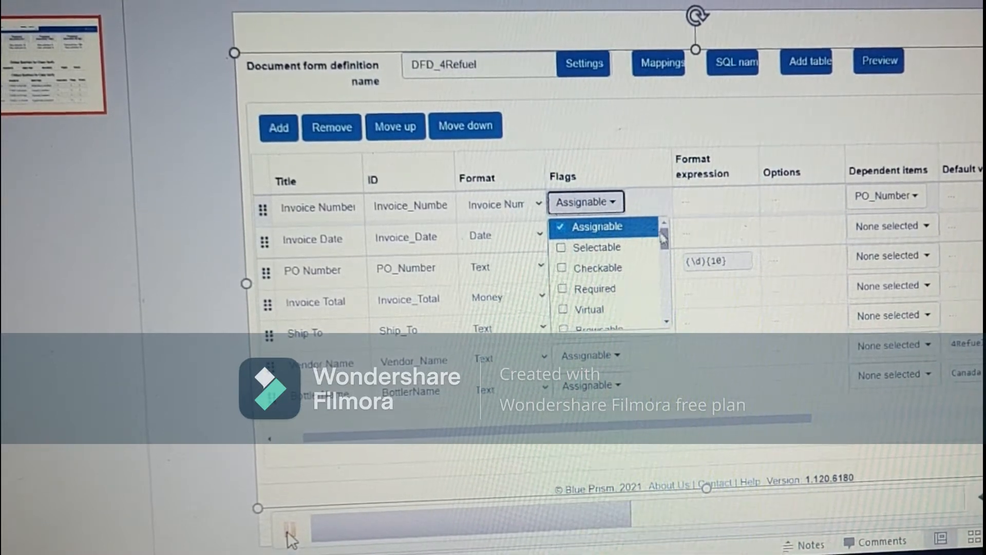
{"action": "scroll", "scroll_direction": "down", "scroll_amount": 3}
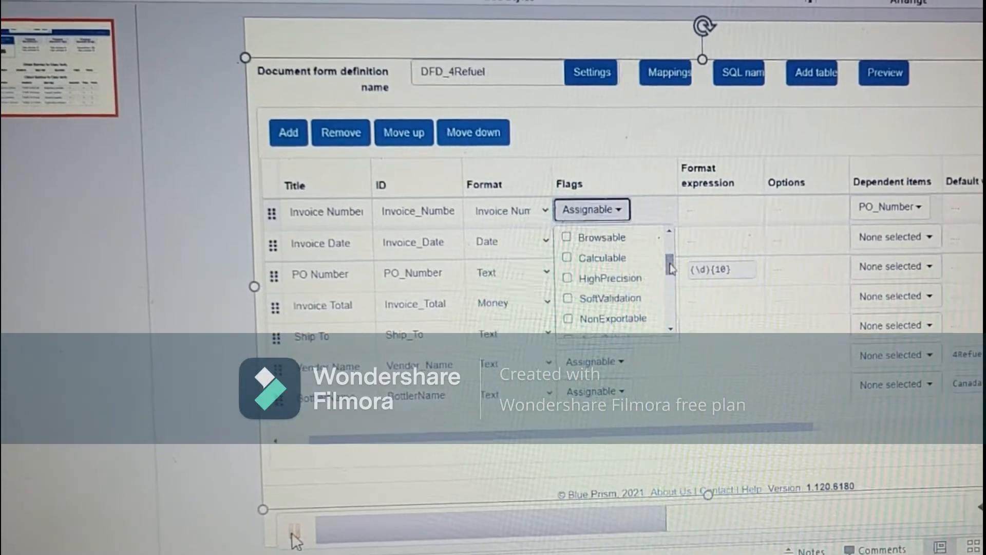
{"action": "left_click", "coordinate": [566, 252]}
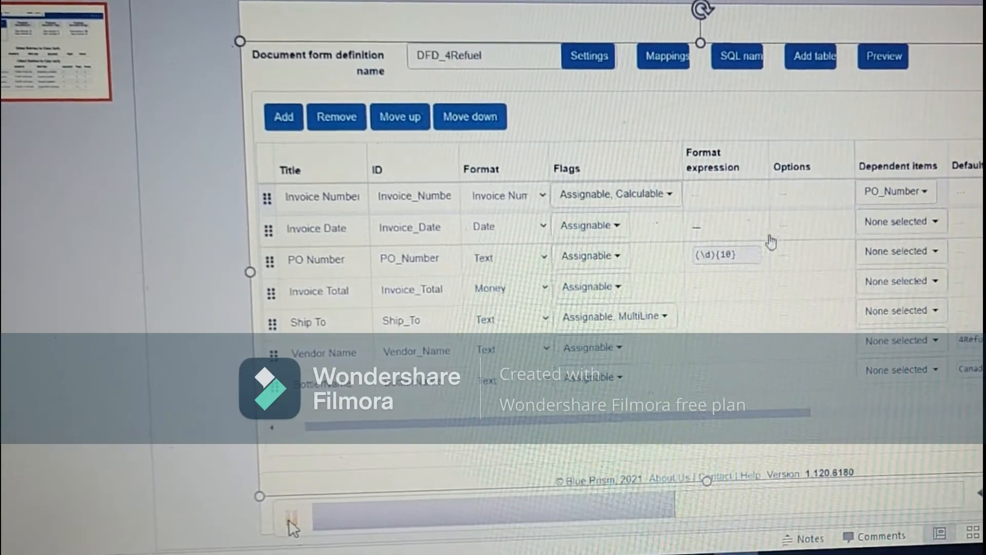
Step: Set PO Number's dependent item to Invoice_Number
{"action": "left_click", "coordinate": [901, 248]}
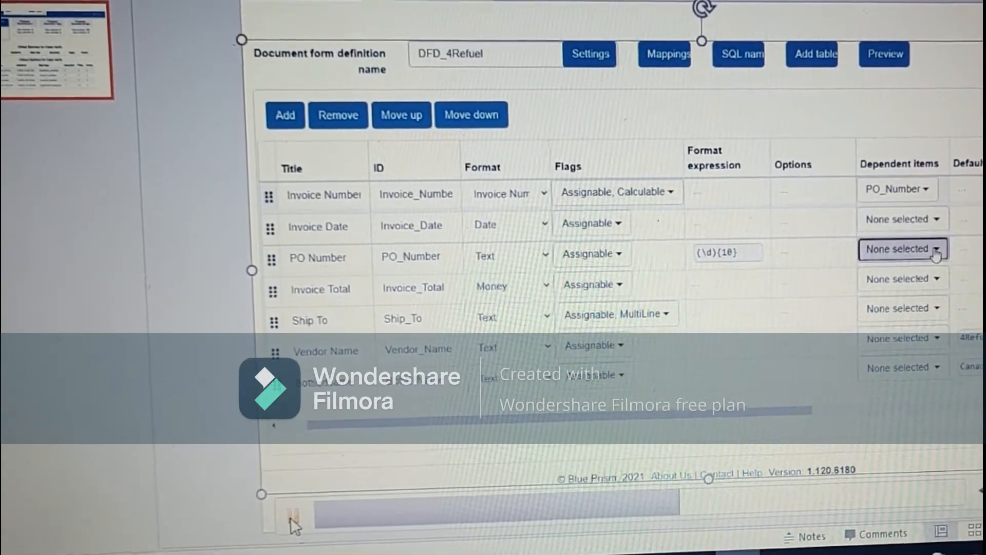
{"action": "left_click", "coordinate": [902, 248]}
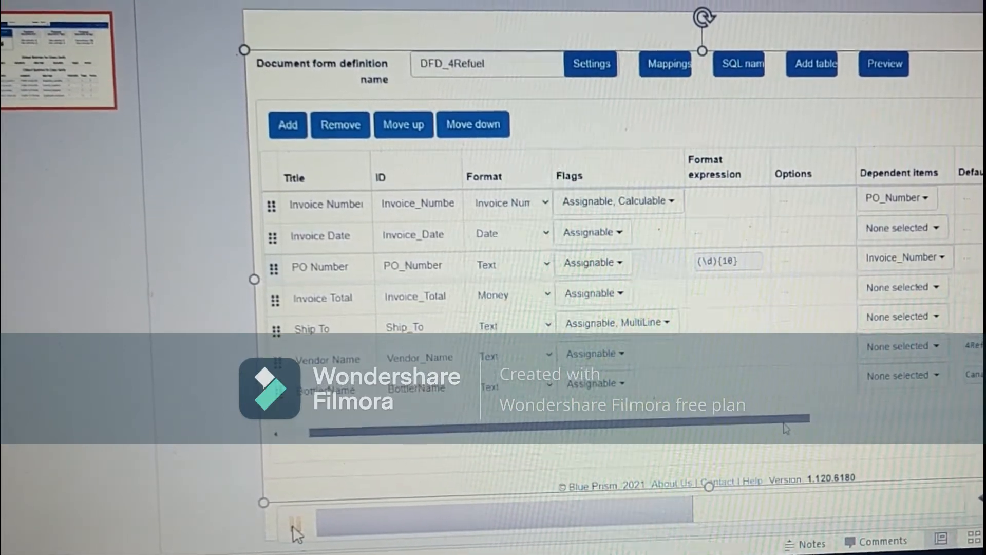
{"action": "scroll", "scroll_direction": "right", "scroll_amount": 3}
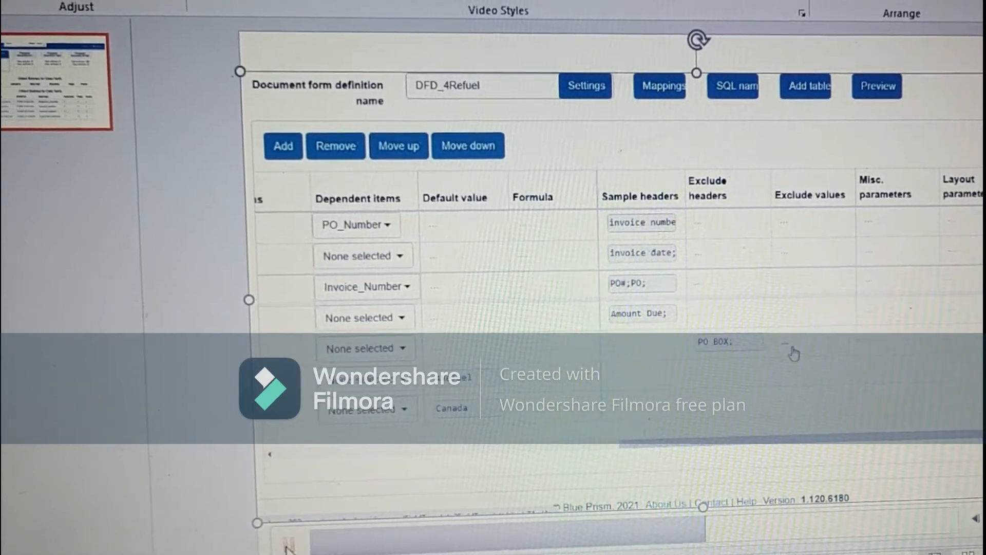
Step: Add BOX as an excluded value for the field and save it
{"action": "left_click", "coordinate": [784, 345]}
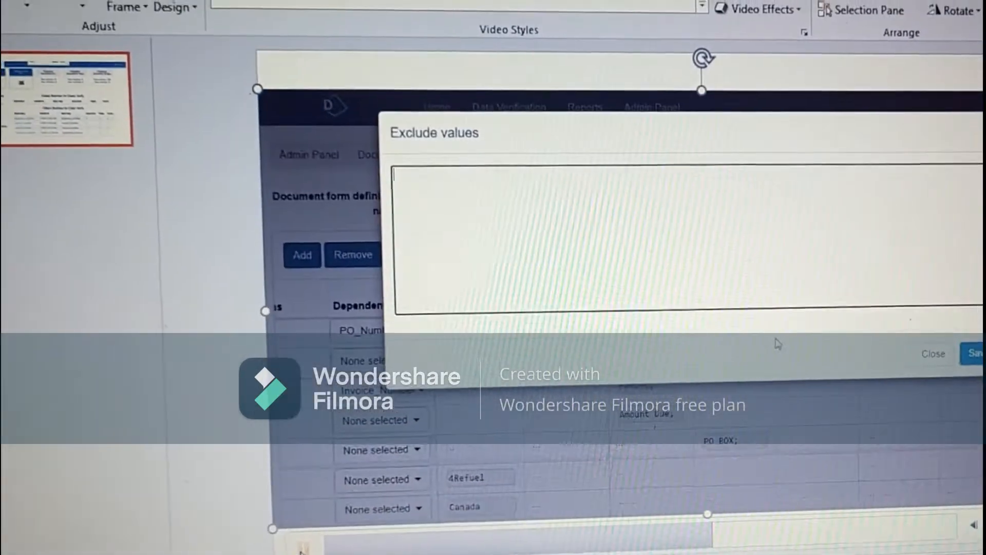
{"action": "type", "text": "BOX"}
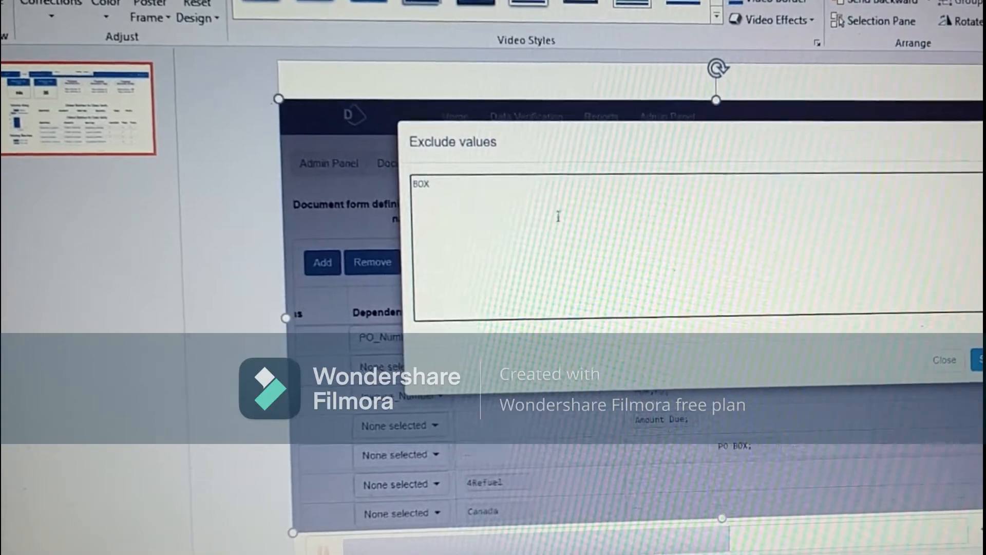
{"action": "left_click", "coordinate": [943, 360]}
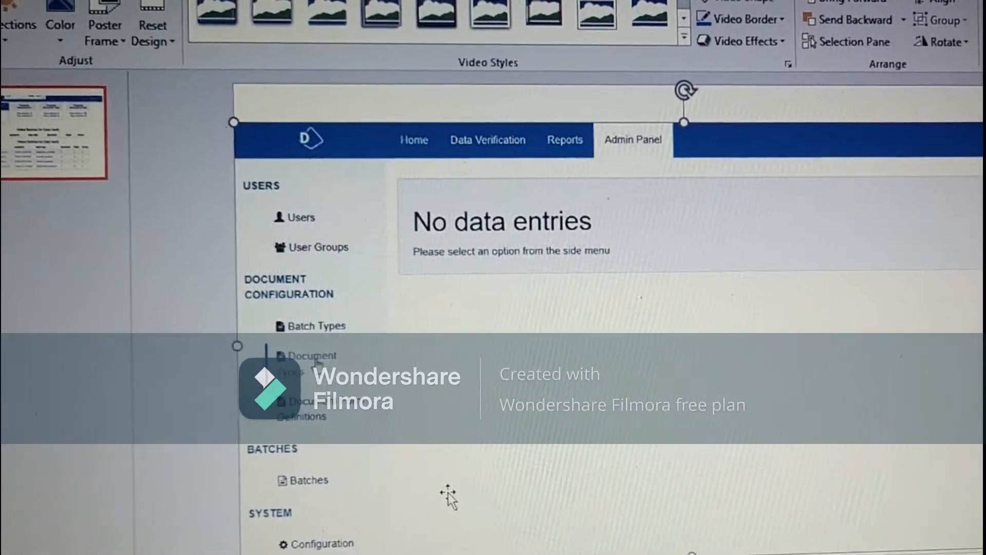
Step: Start a new document type named 4refuel linked to DFD_4Refuel with a description
{"action": "left_click", "coordinate": [314, 355]}
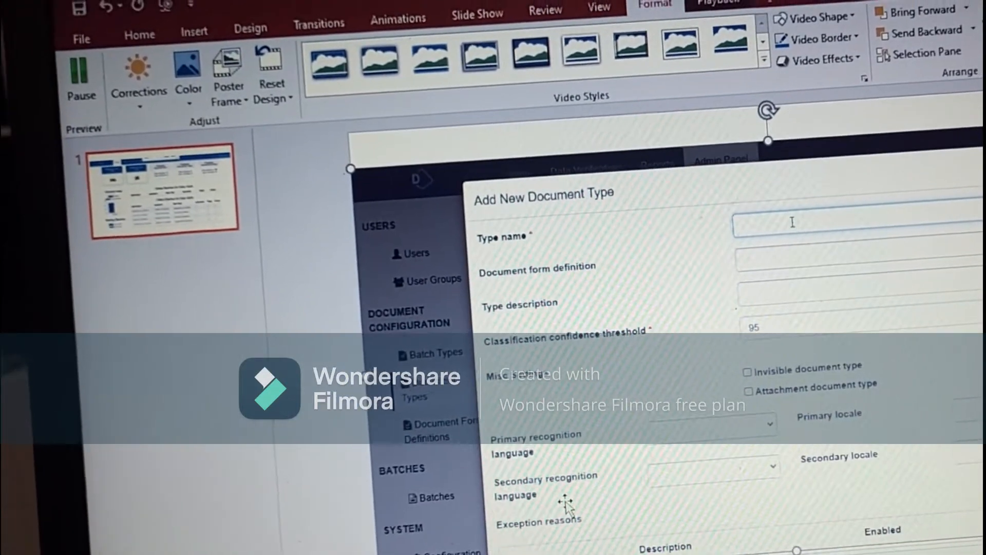
{"action": "type", "text": "4refuel"}
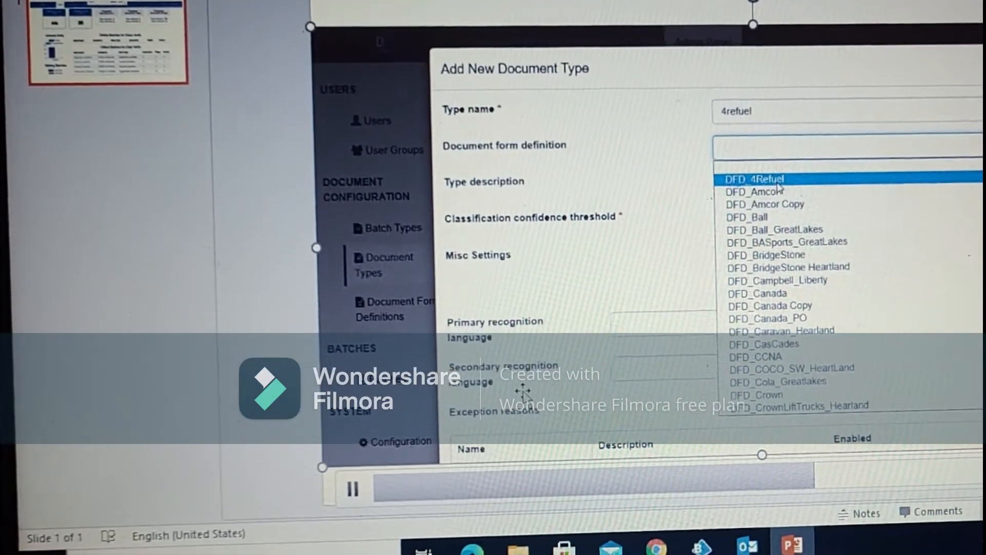
{"action": "left_click", "coordinate": [755, 179]}
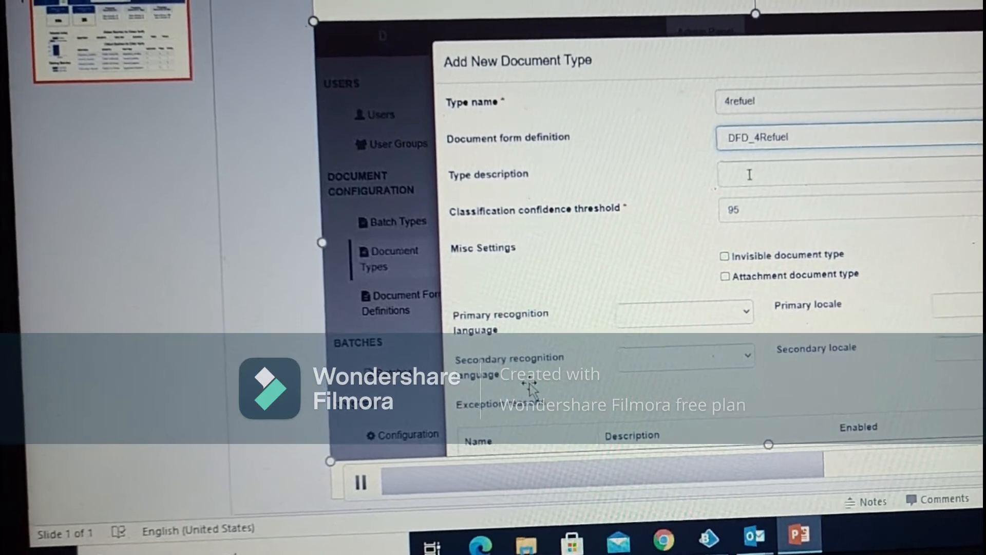
{"action": "type", "text": "Enter"}
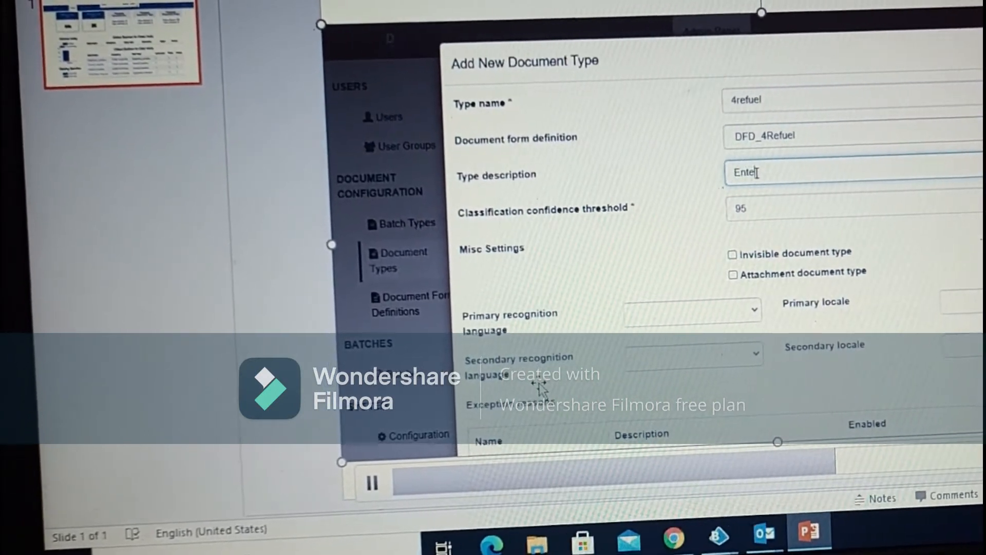
{"action": "type", "text": "the dexcription"}
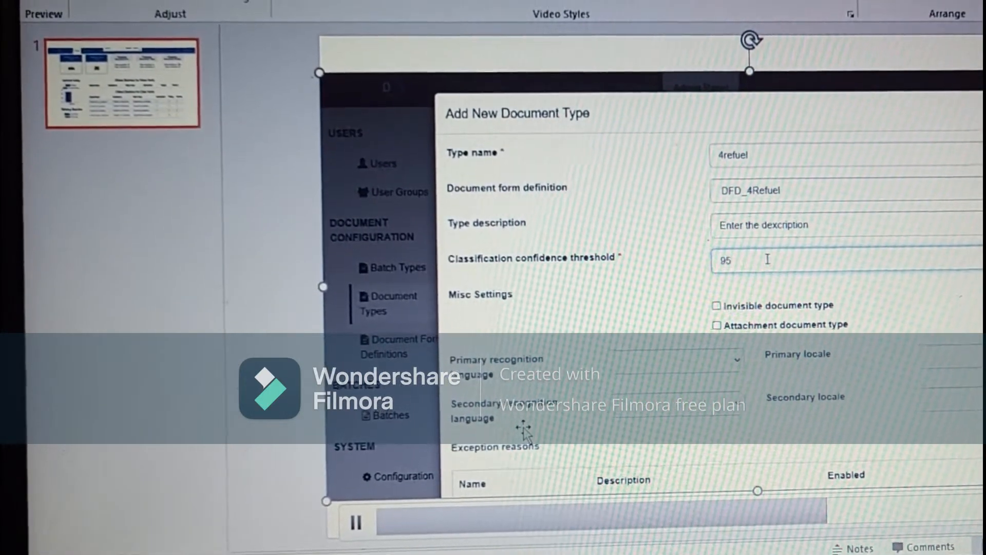
{"action": "type", "text": "accura"}
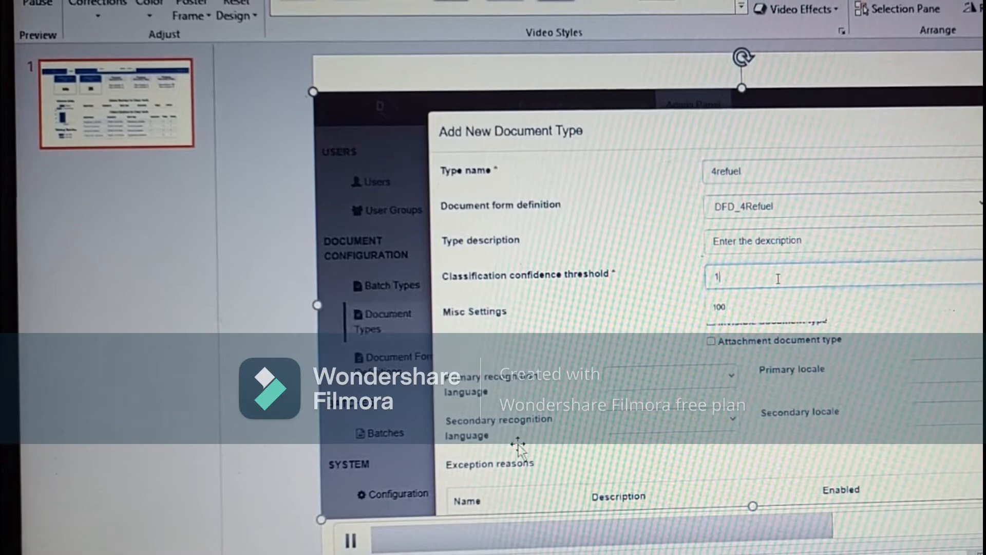
Step: Set threshold 100 and Spanish secondary language, then create the document type (duplicate name reported)
{"action": "type", "text": "00"}
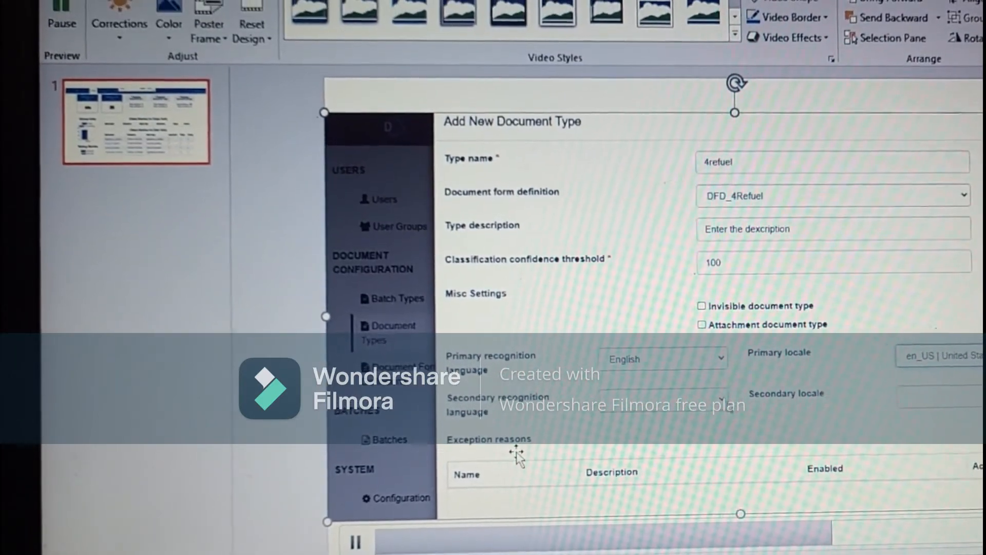
{"action": "left_click", "coordinate": [660, 359]}
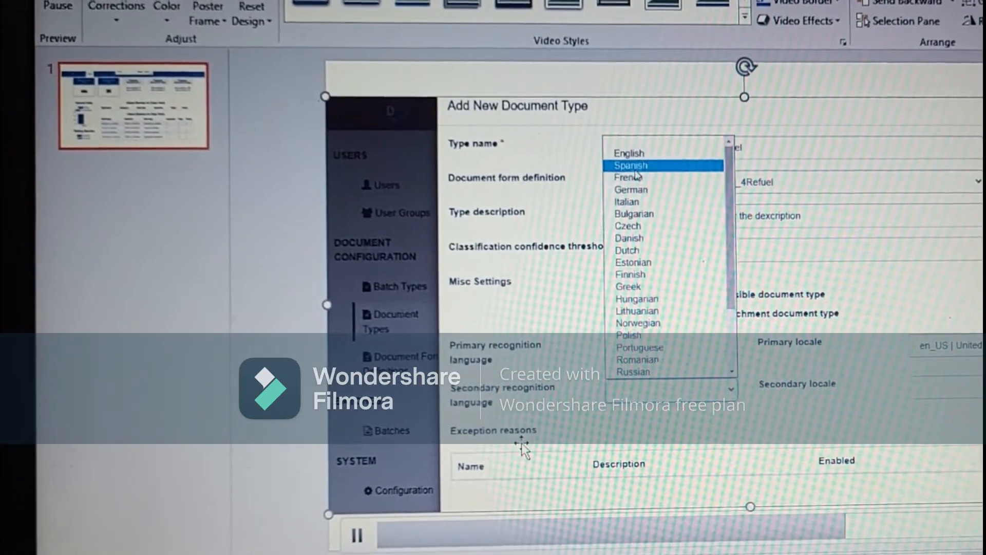
{"action": "left_click", "coordinate": [628, 153]}
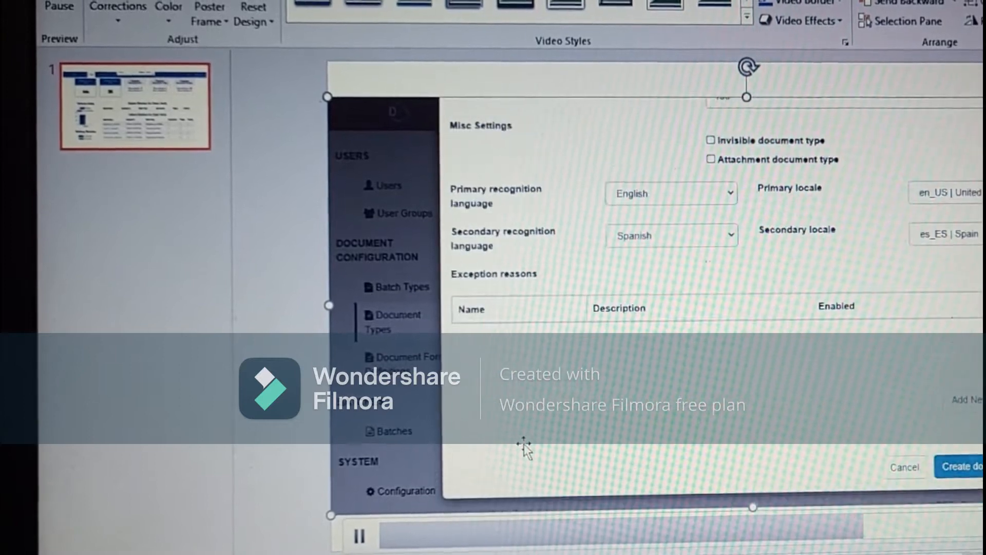
{"action": "left_click", "coordinate": [960, 466]}
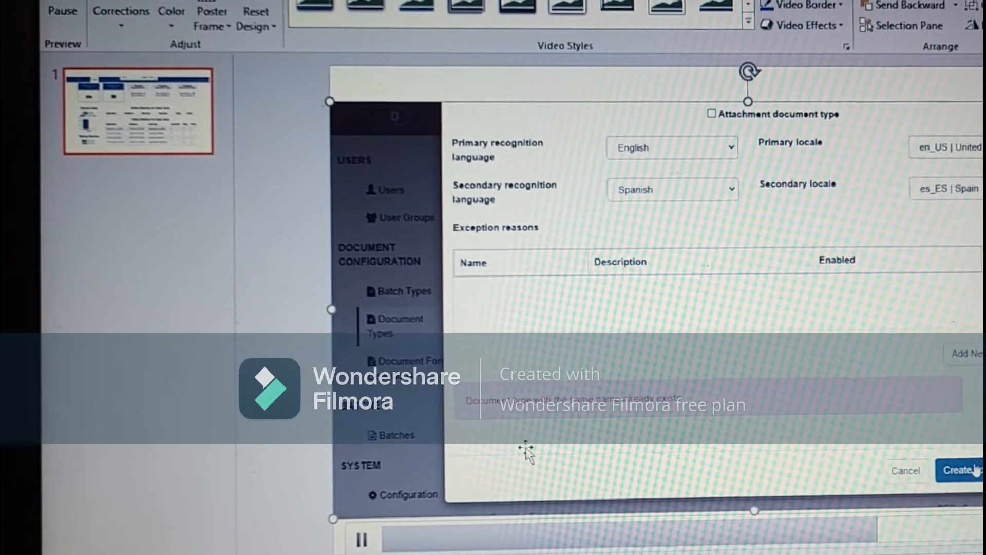
Step: Create the document type, then add batch type 4refuel_1 with the 4refuel_1 document type ticked
{"action": "left_click", "coordinate": [956, 469]}
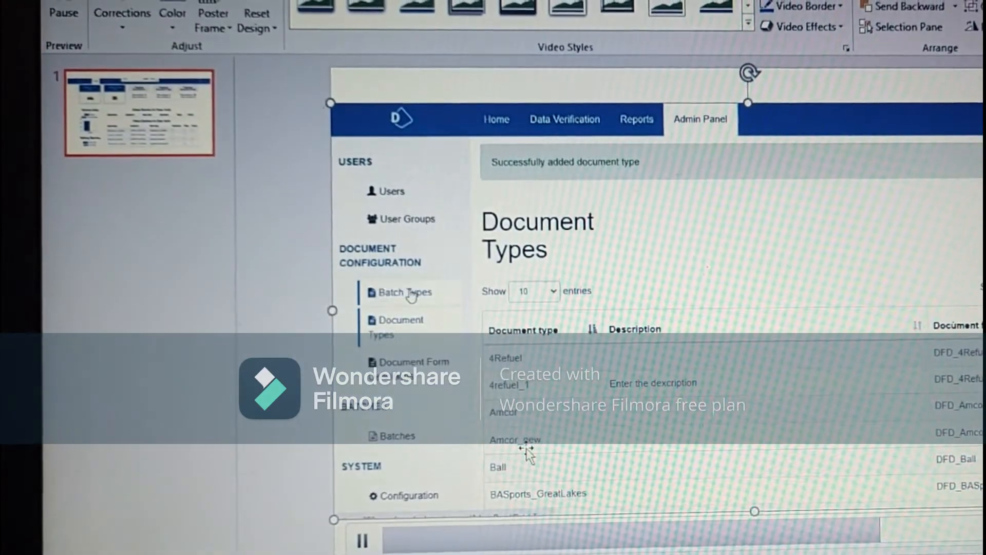
{"action": "left_click", "coordinate": [405, 292]}
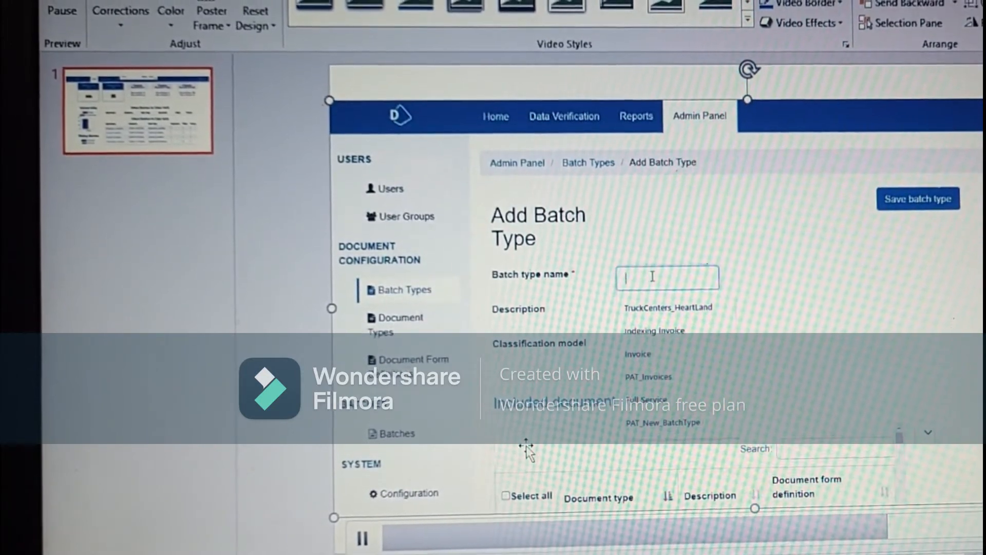
{"action": "type", "text": "4refuek"}
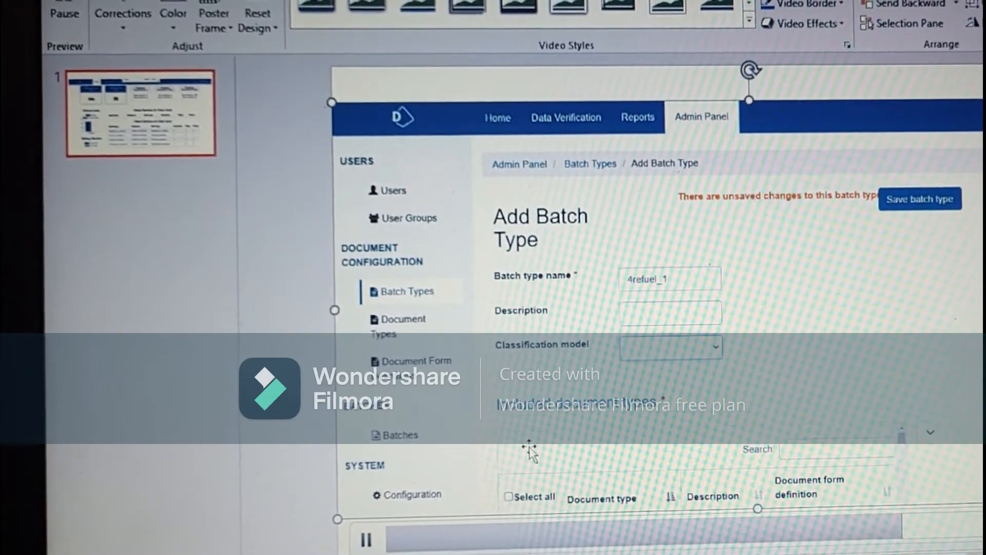
{"action": "scroll", "scroll_direction": "down", "scroll_amount": 3}
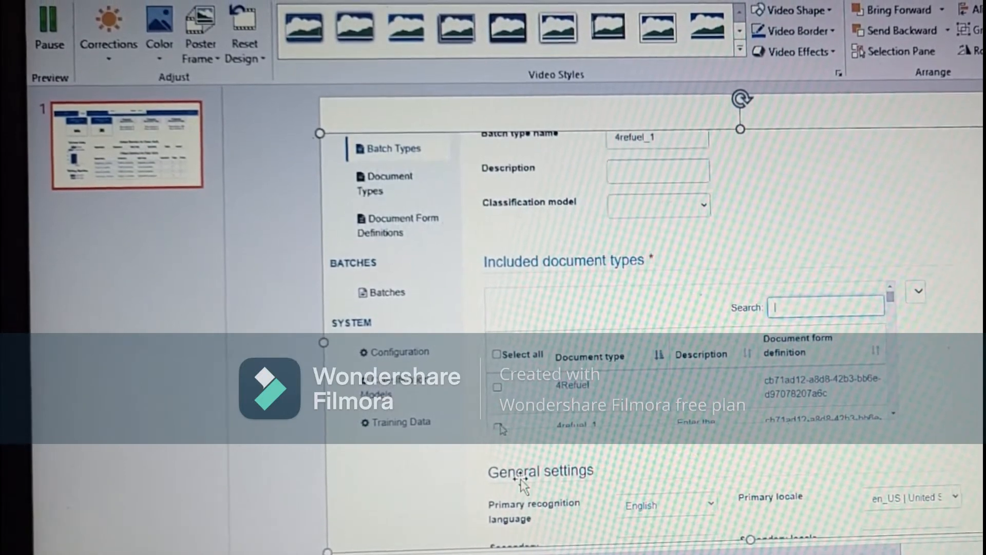
{"action": "left_click", "coordinate": [497, 425]}
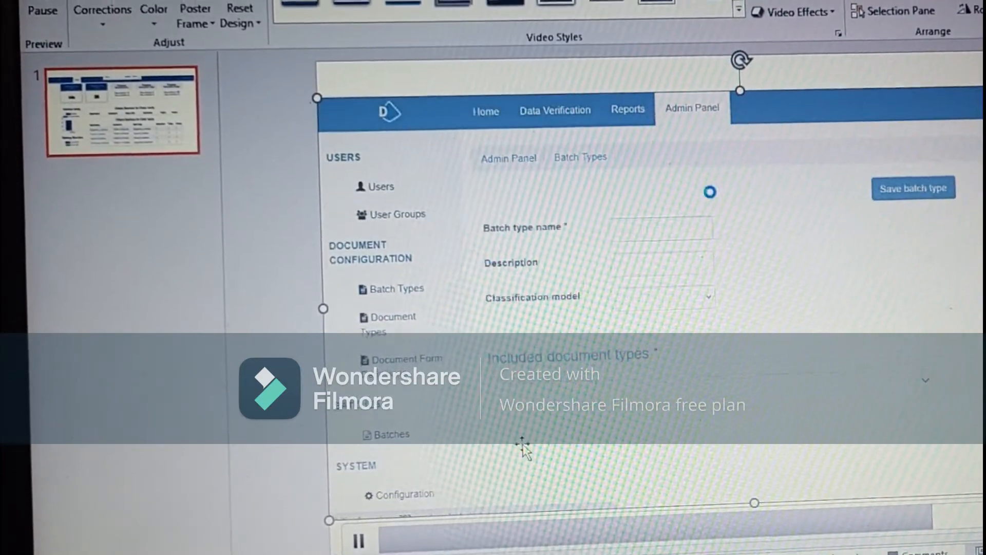
Step: Edit document type 4refuel_1 and turn Machine Learning on to create a new model
{"action": "left_click", "coordinate": [912, 186]}
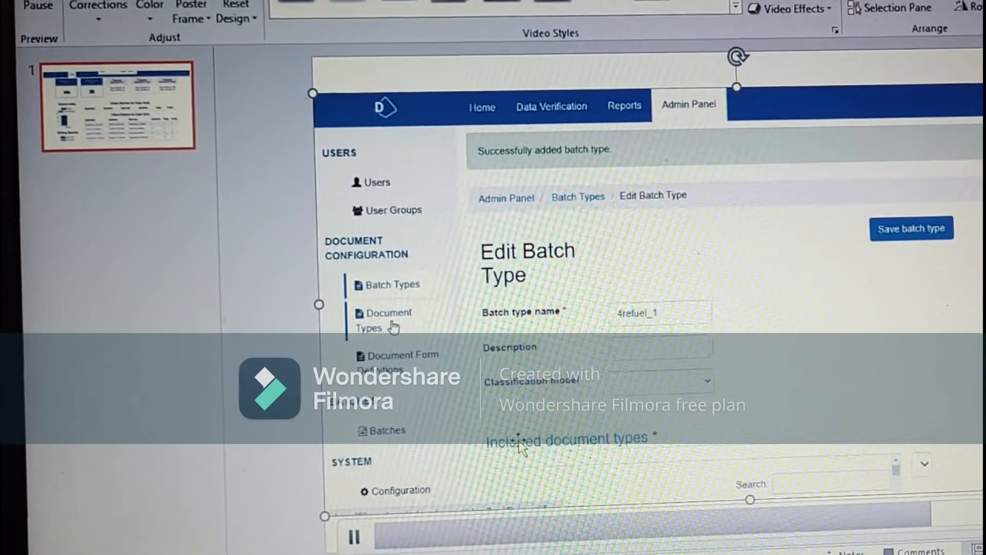
{"action": "left_click", "coordinate": [388, 320]}
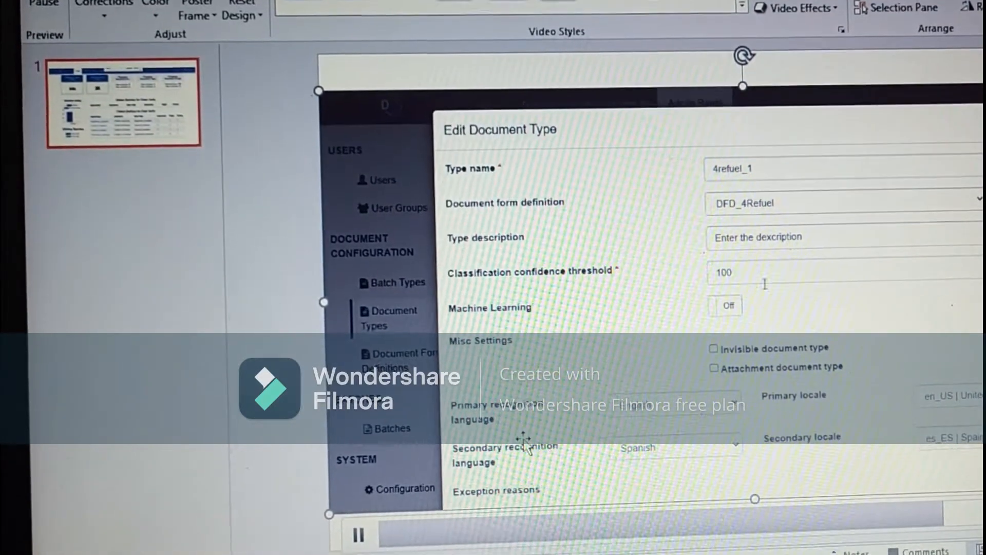
{"action": "left_click", "coordinate": [724, 305]}
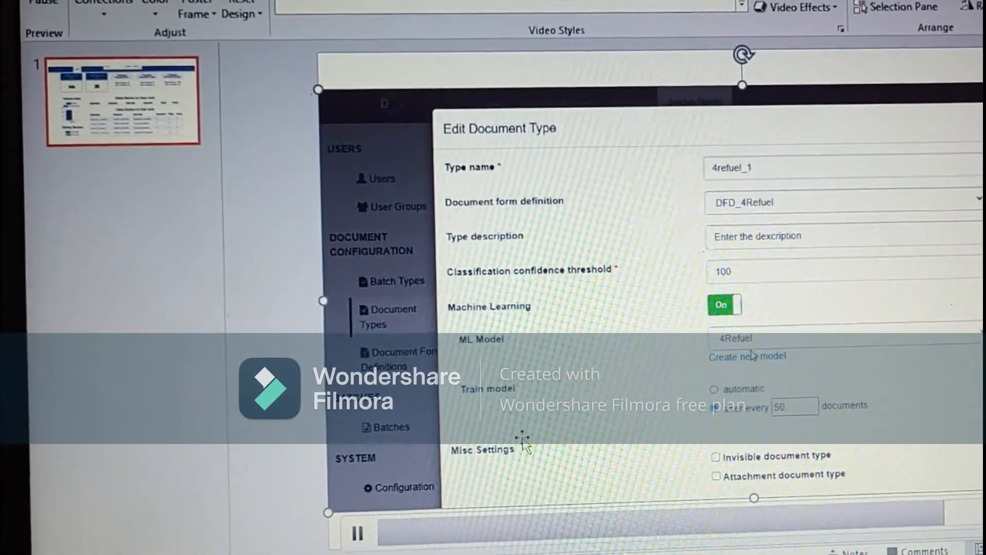
{"action": "left_click", "coordinate": [746, 356]}
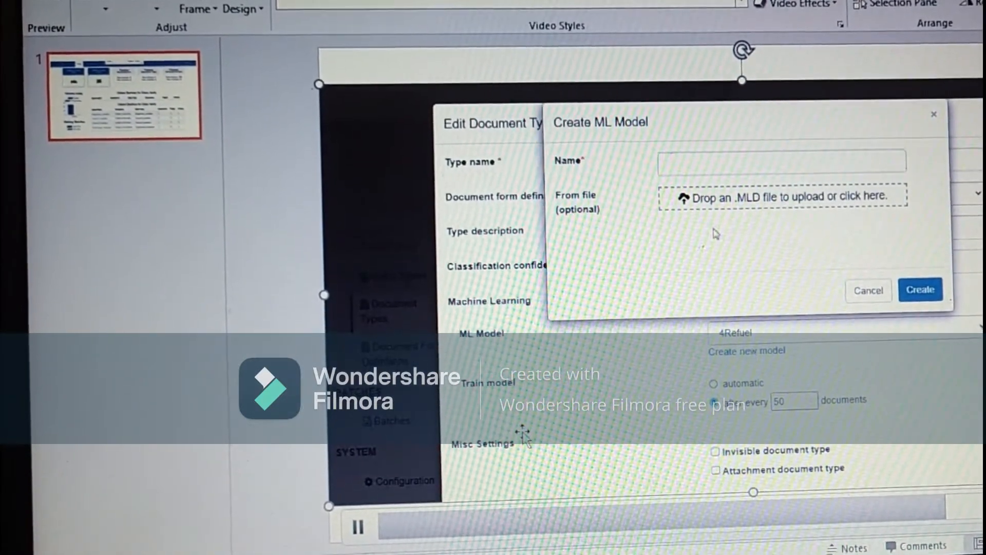
Step: Create ML model 4refuel_1 with automatic training after every 50 documents
{"action": "type", "text": "4"}
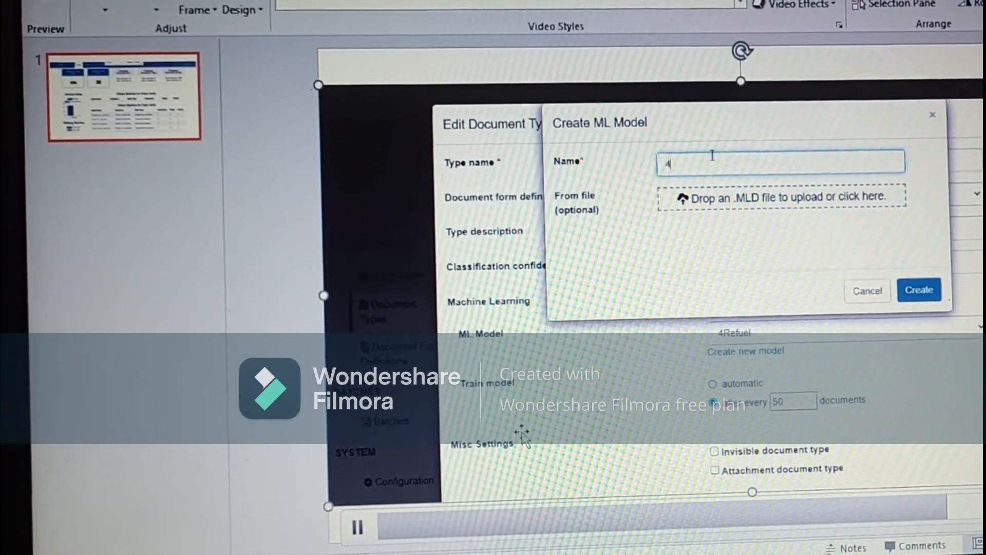
{"action": "type", "text": "ref"}
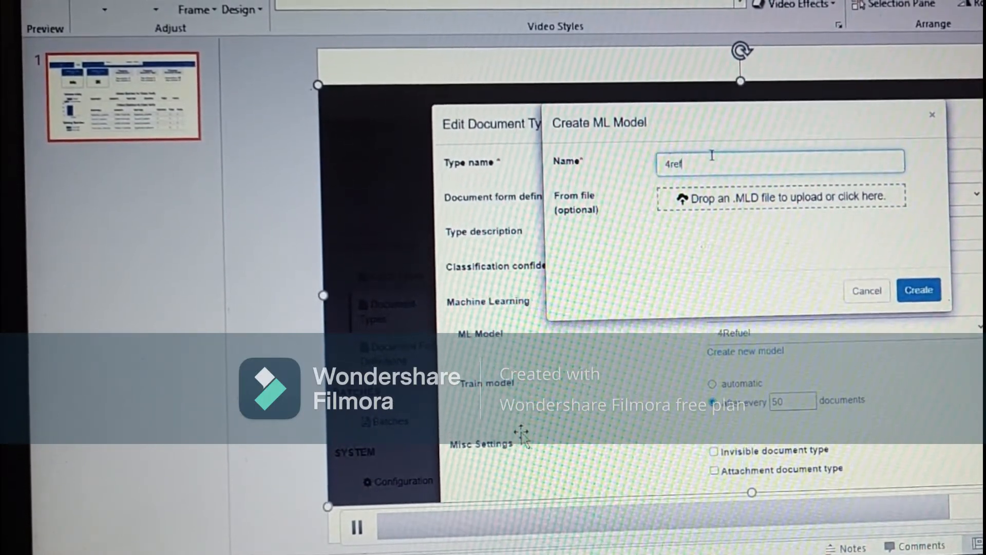
{"action": "type", "text": "uel_1"}
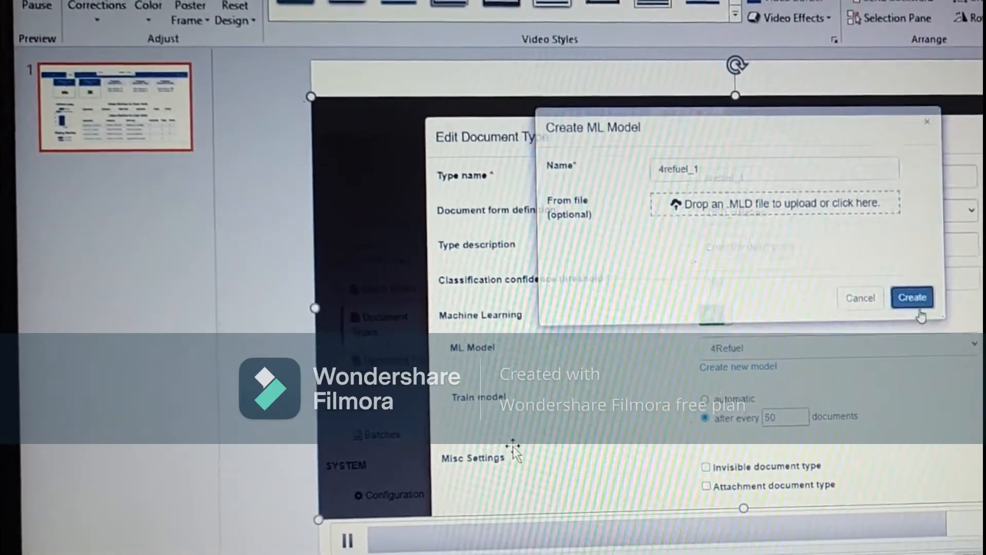
{"action": "left_click", "coordinate": [911, 297]}
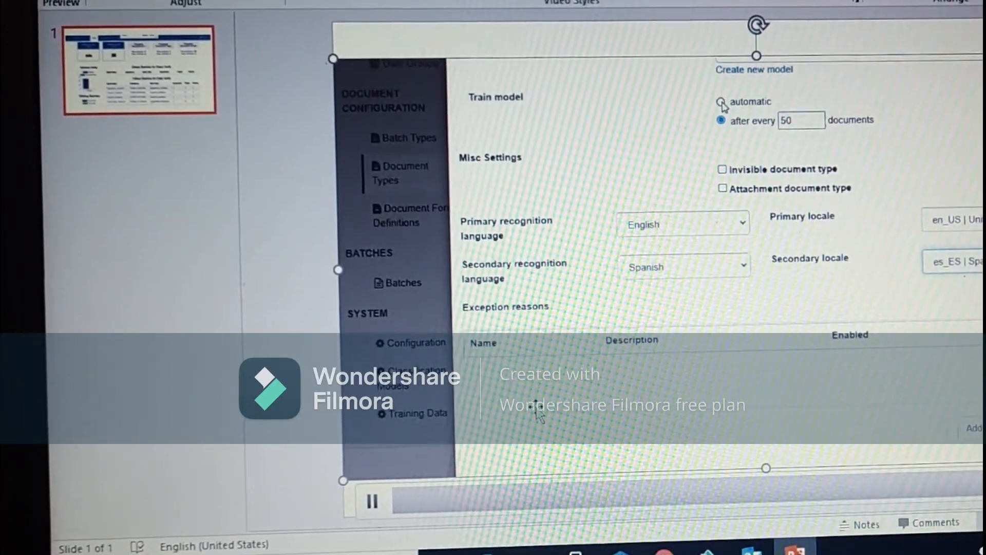
{"action": "left_click", "coordinate": [721, 105]}
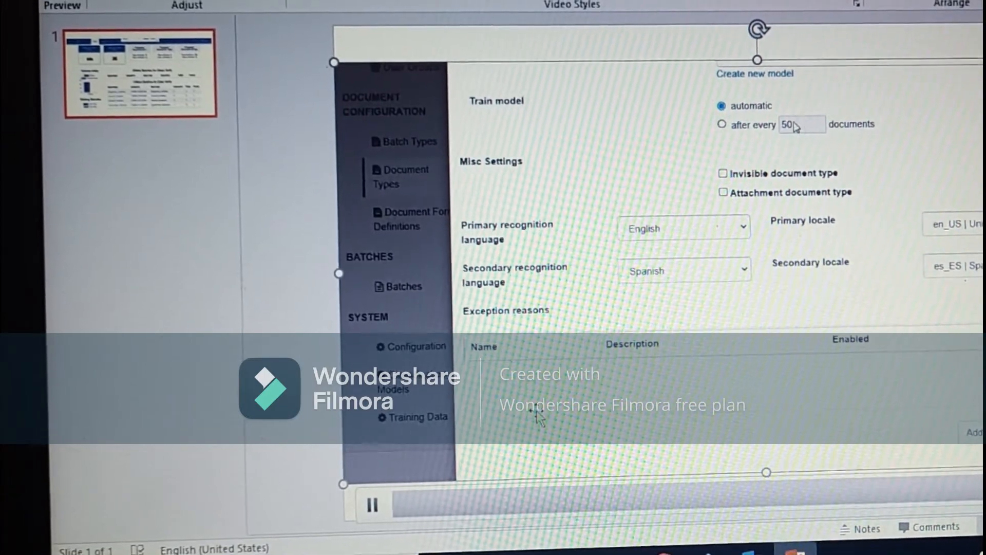
{"action": "left_click", "coordinate": [721, 124]}
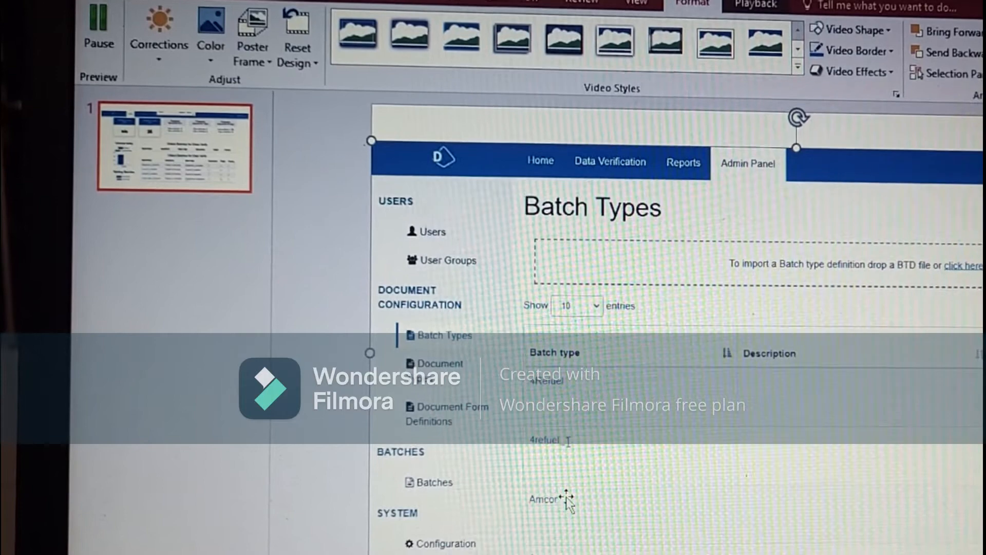
Step: Select the 4refuel_1 batch type name and bring up its copy options
{"action": "double_click", "coordinate": [546, 439]}
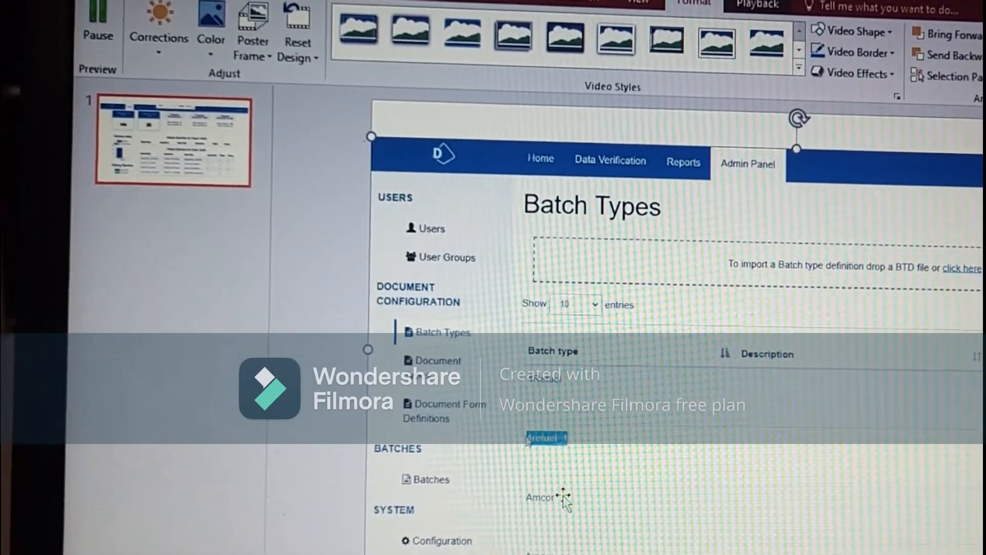
{"action": "right_click", "coordinate": [544, 439]}
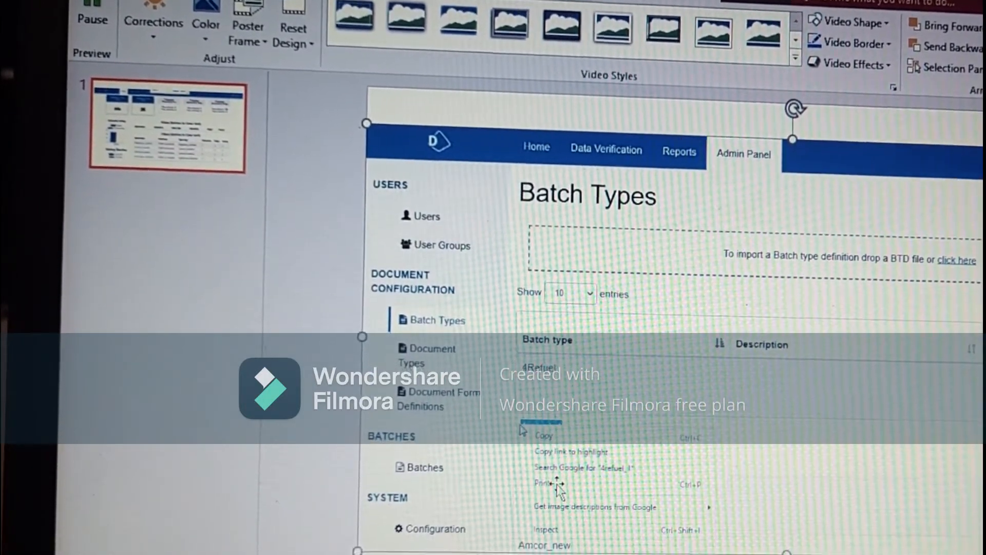